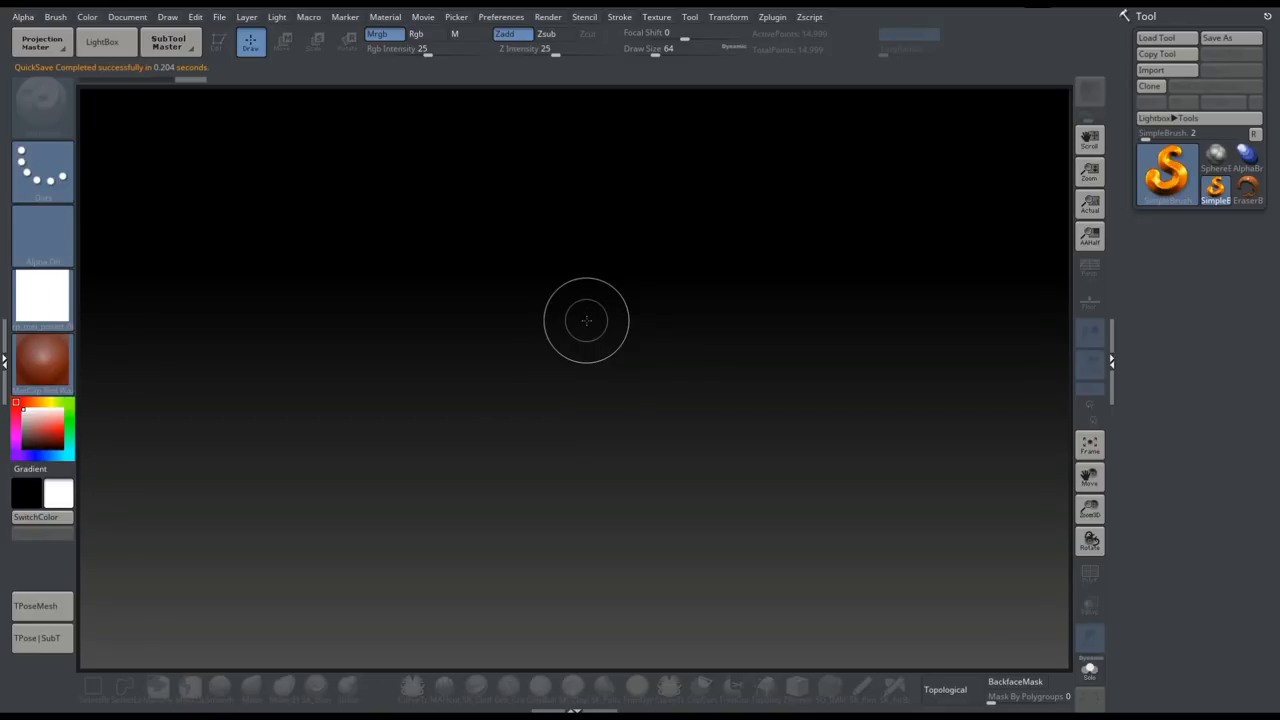
mouse_move(1050, 140)
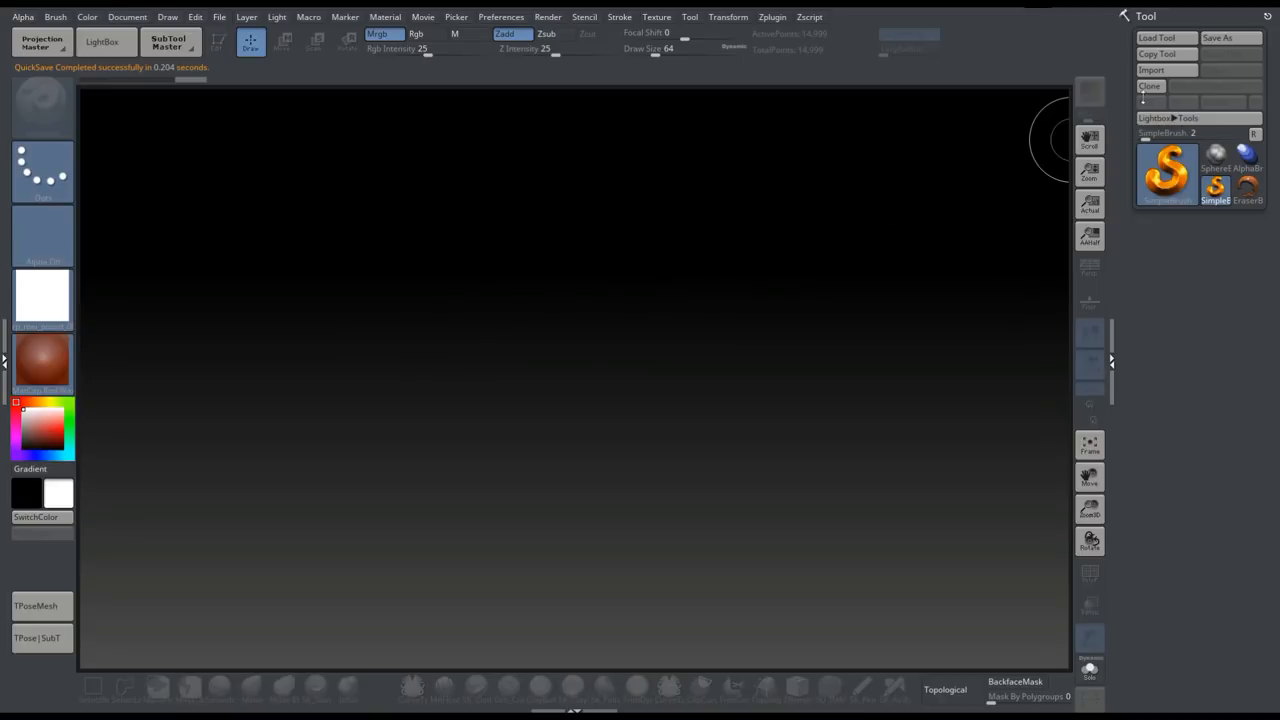
Import rp_mei_posed_001_30k from Downloads, enter Edit mode and fit the figure in view
left_click(1152, 70)
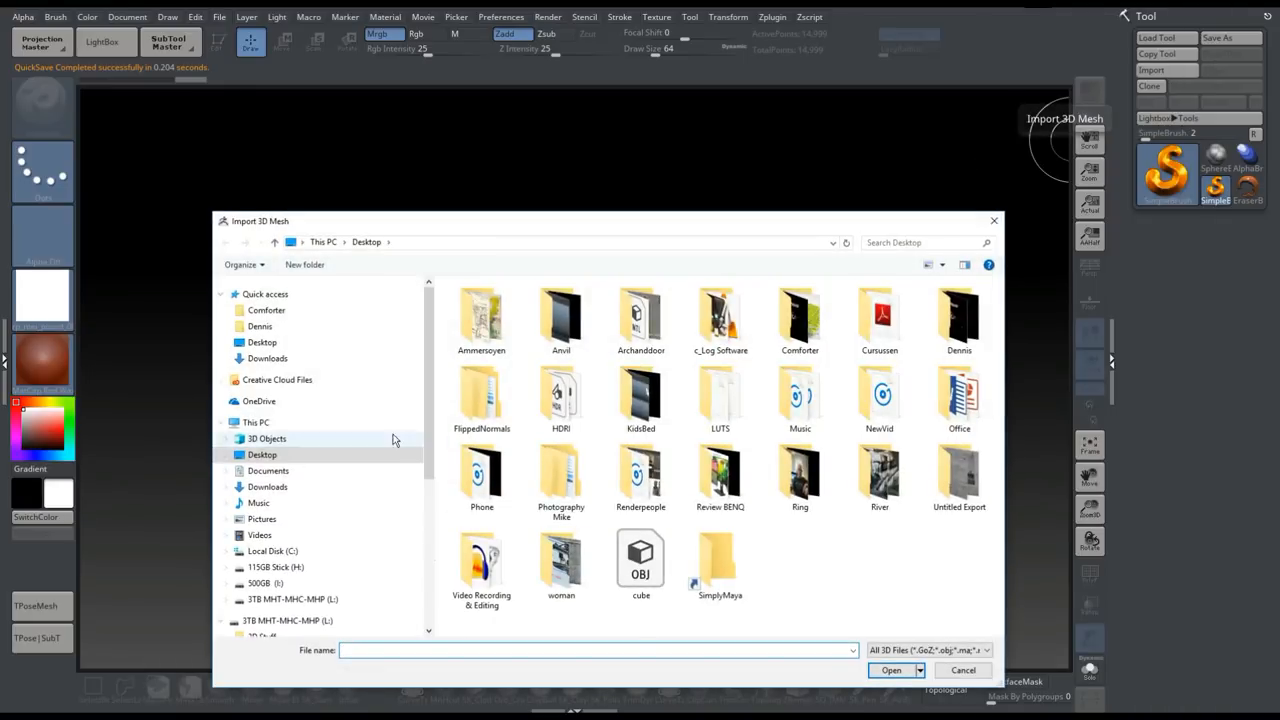
left_click(268, 358)
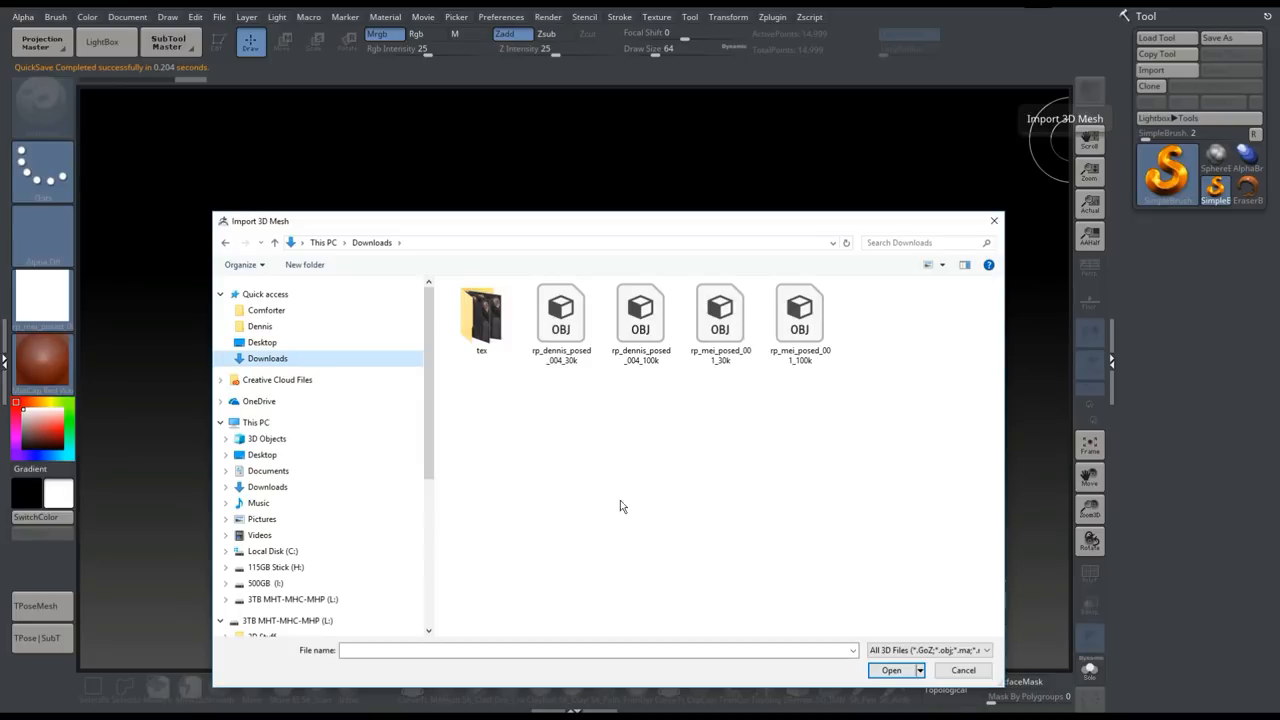
left_click(720, 312)
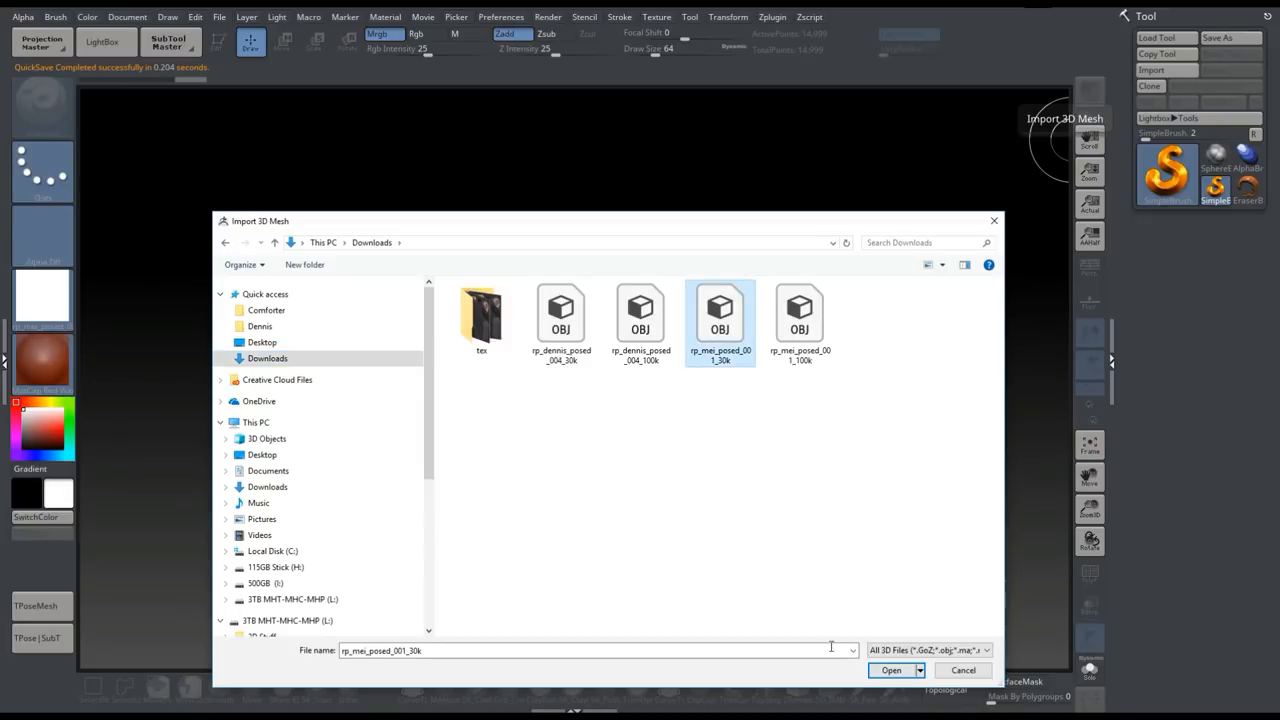
left_click(890, 670)
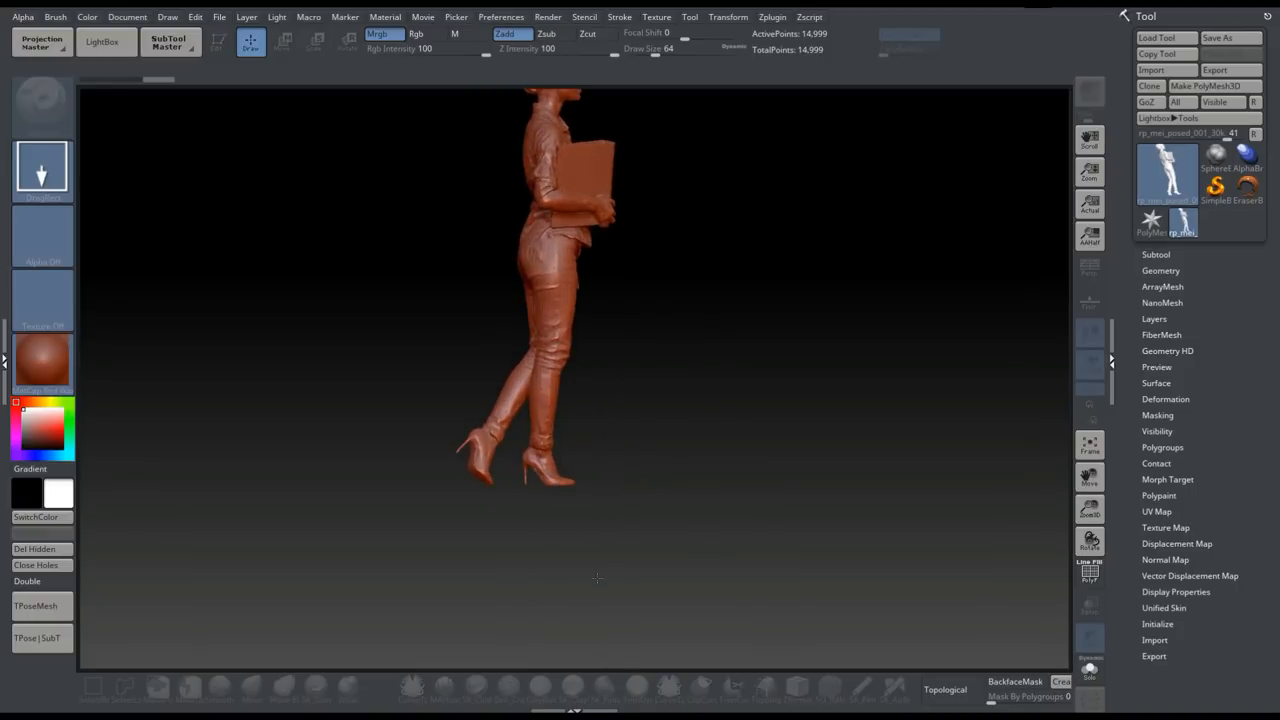
left_click(218, 42)
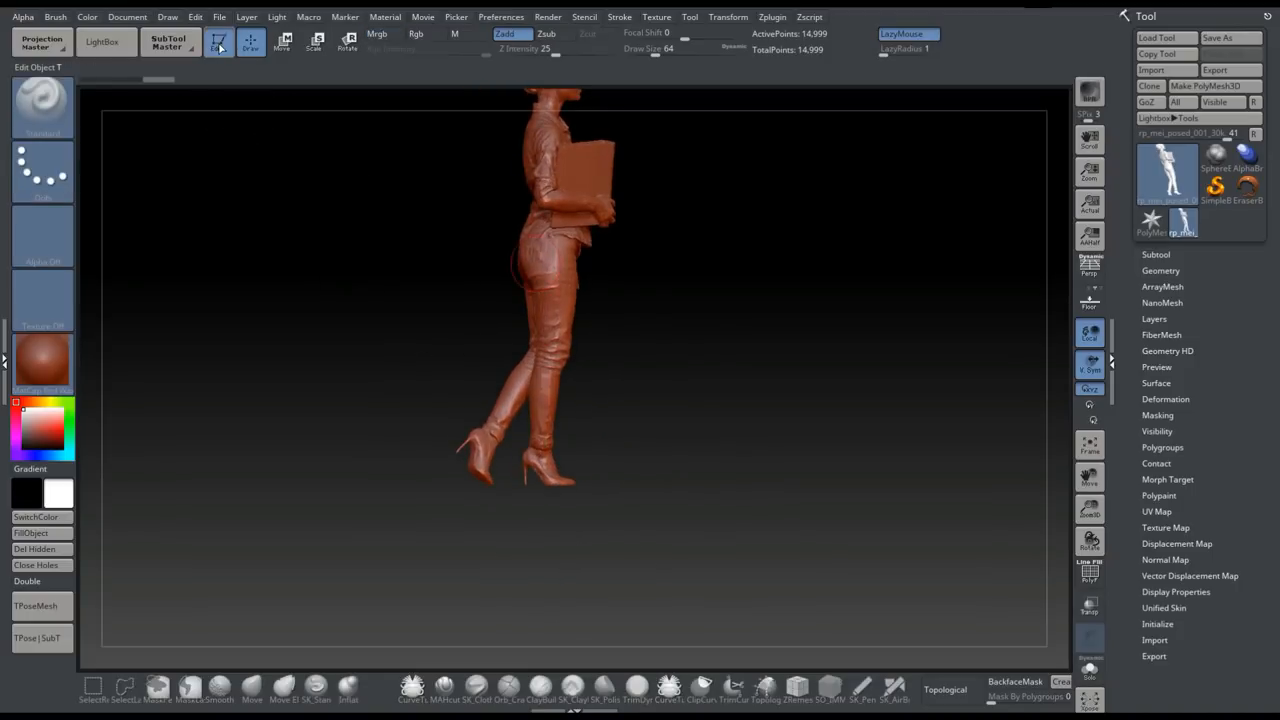
left_click(1212, 84)
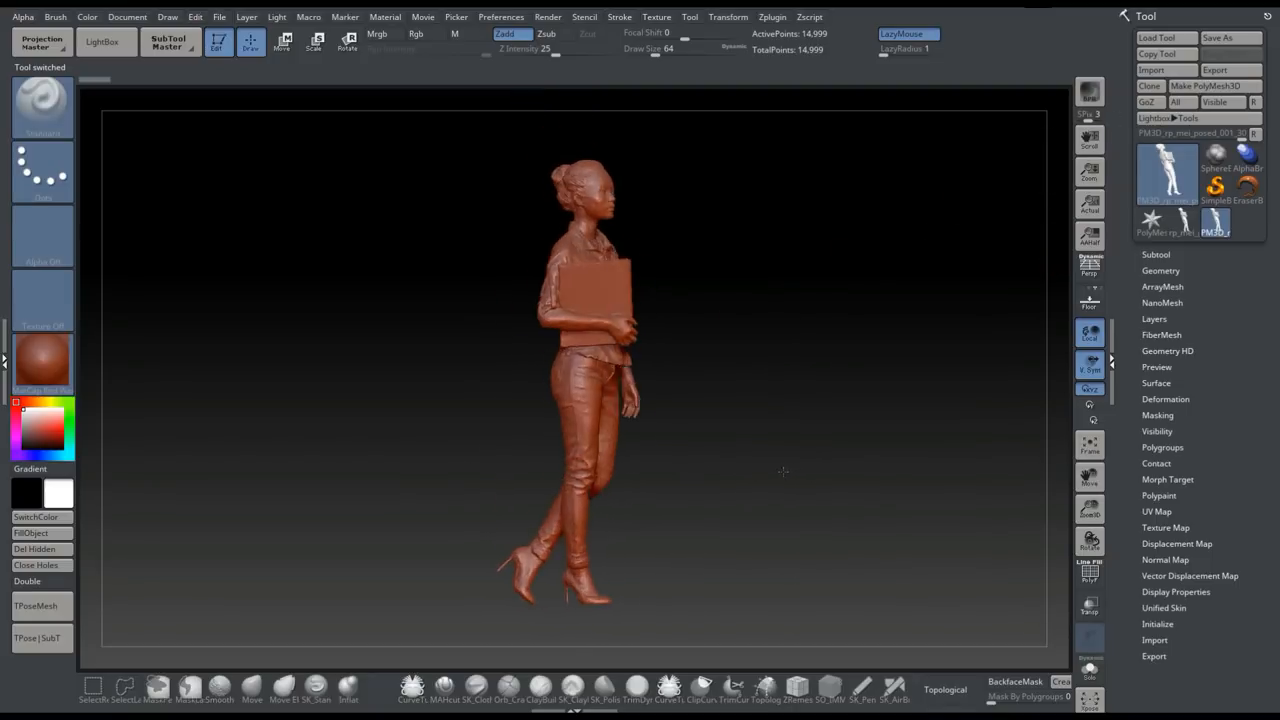
Inspect the figure's back and front, then switch its material to SkinShade4
left_click_drag(784, 470, 830, 444)
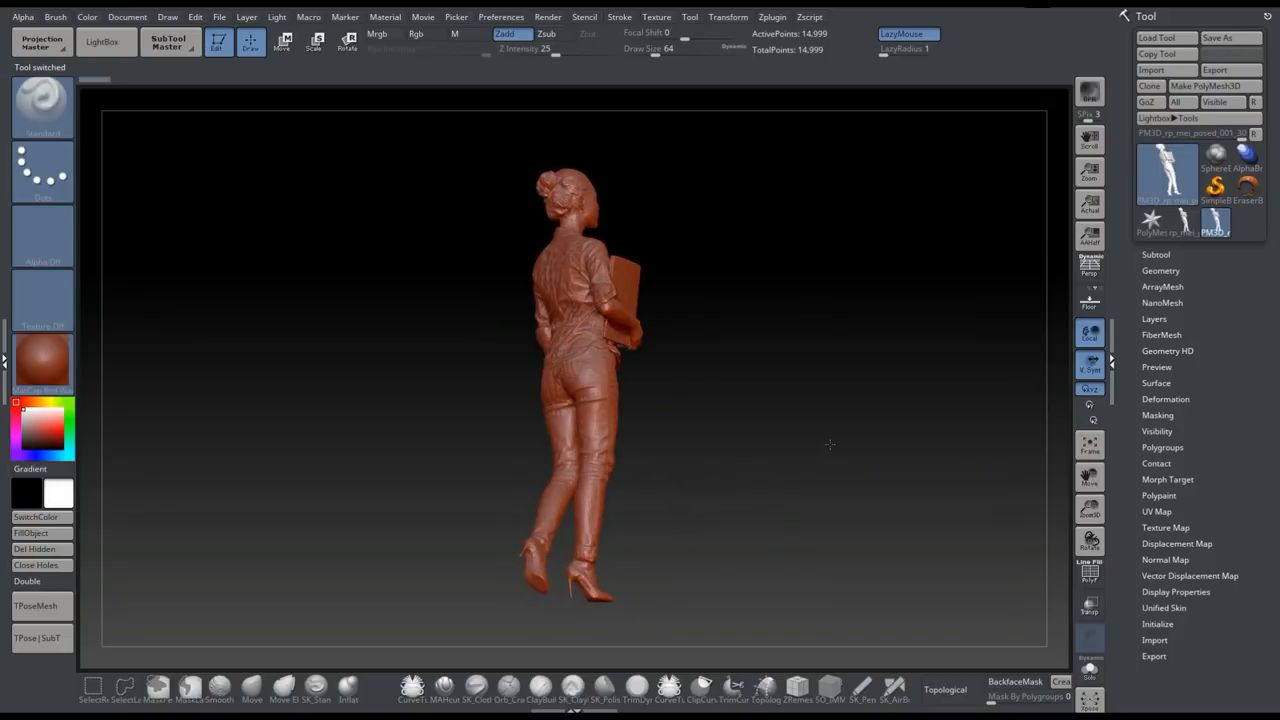
left_click_drag(830, 444, 740, 476)
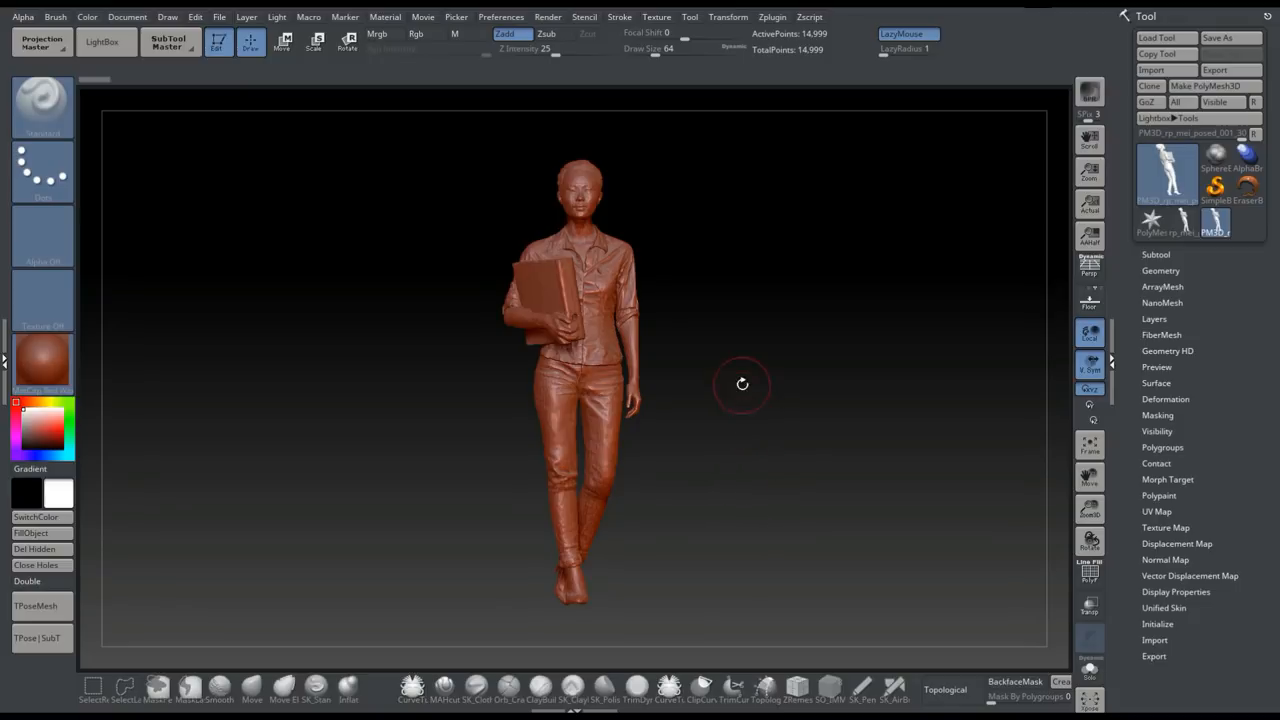
mouse_move(748, 336)
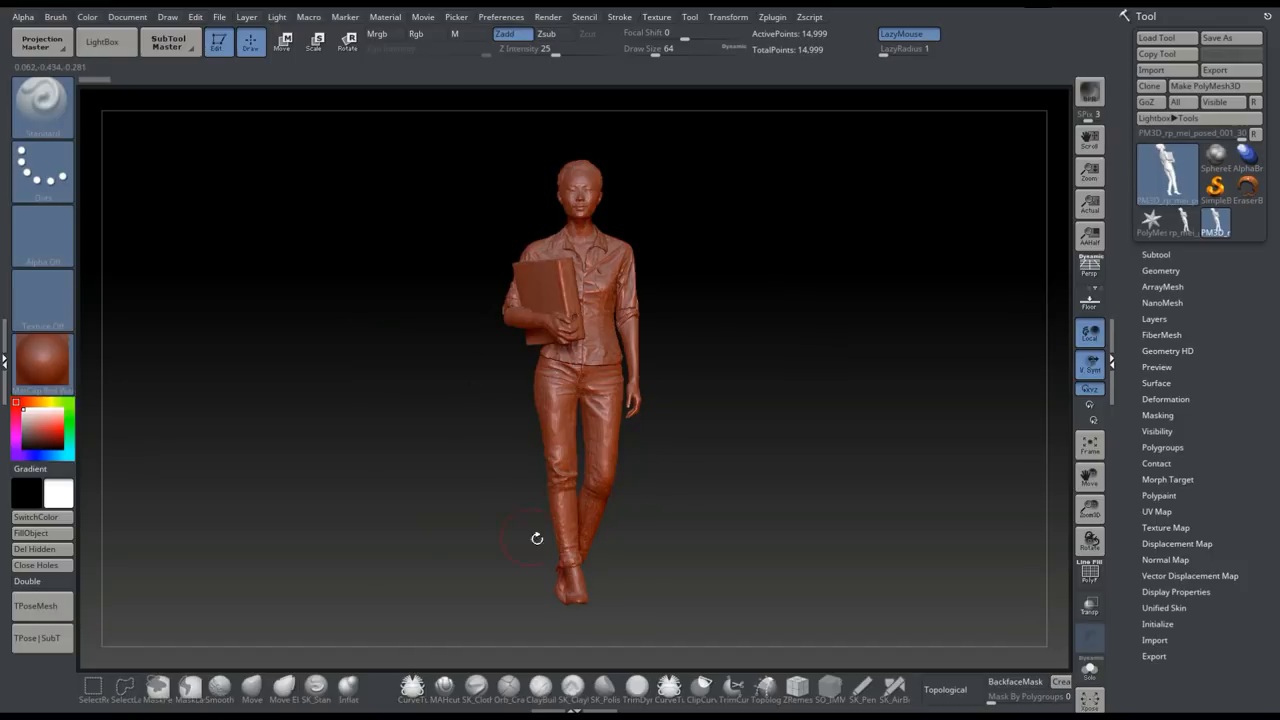
mouse_move(728, 412)
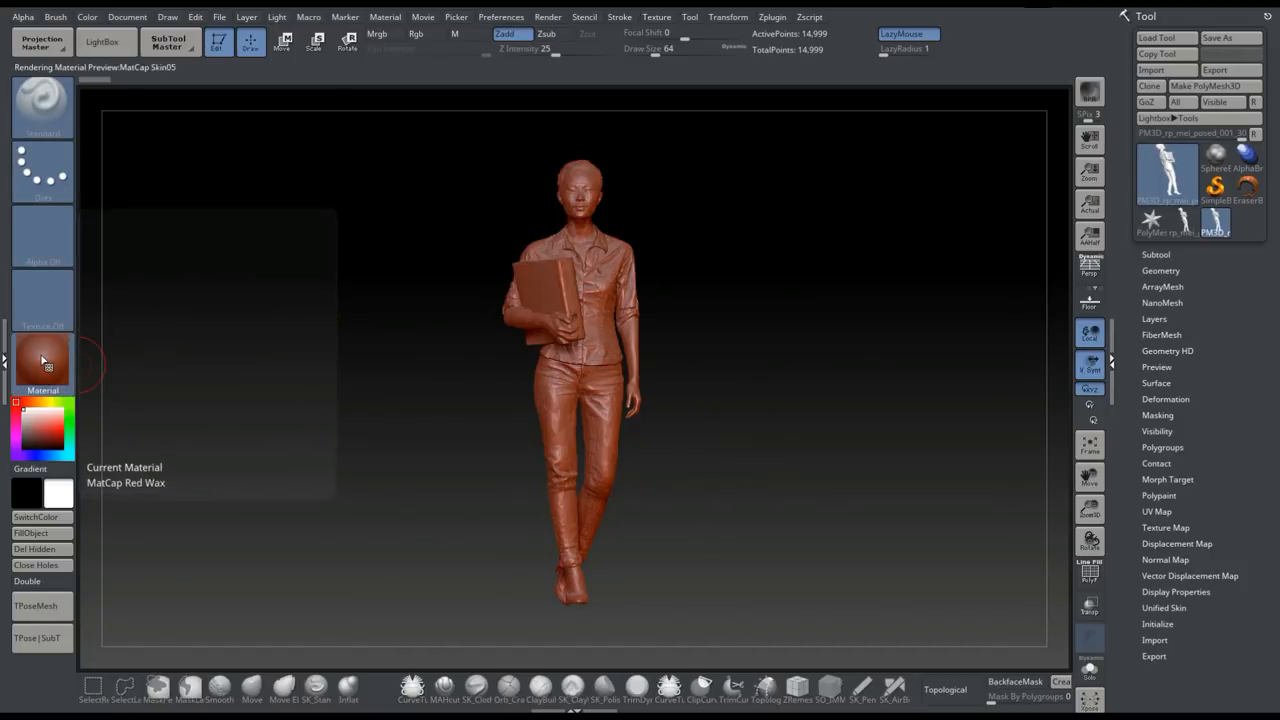
left_click(42, 364)
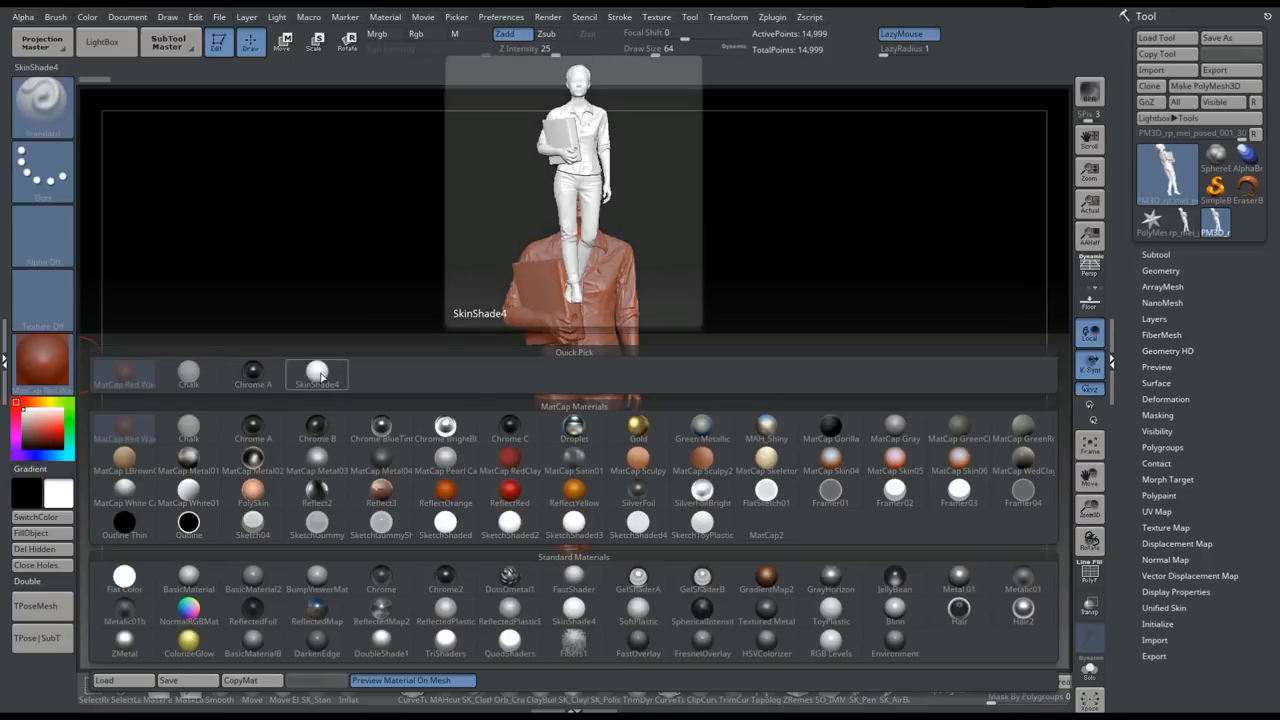
left_click(316, 374)
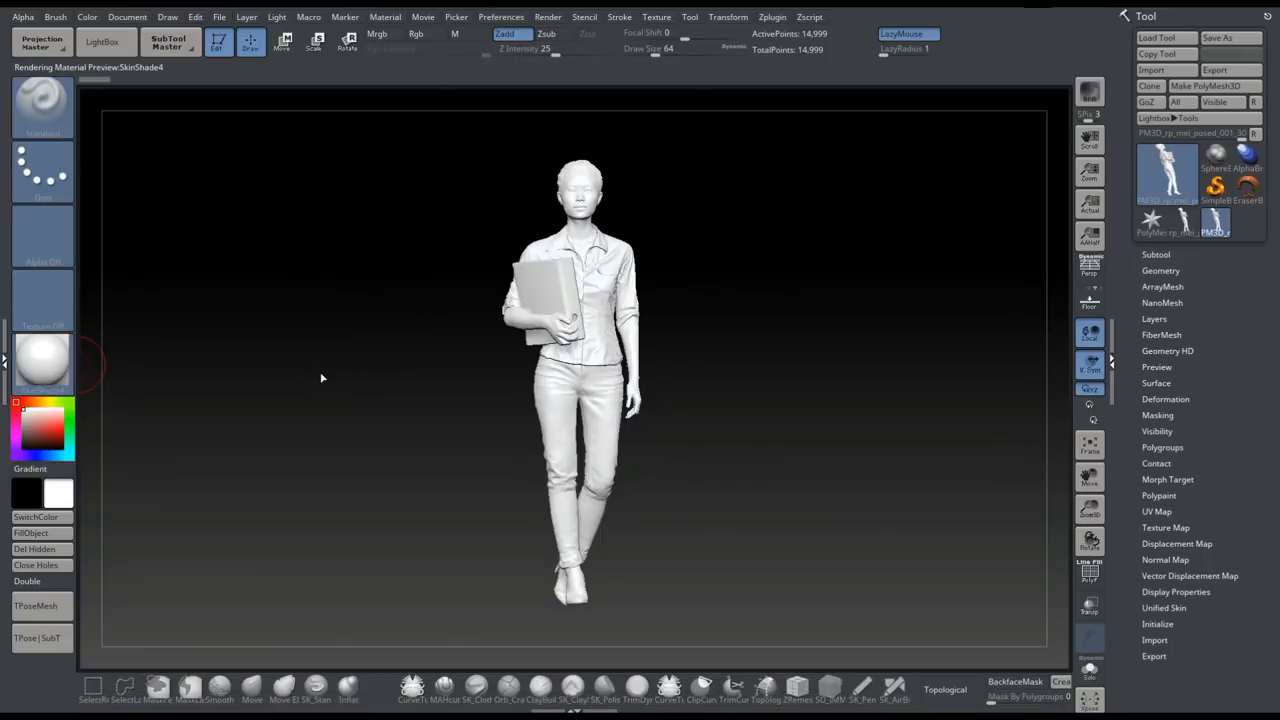
mouse_move(644, 30)
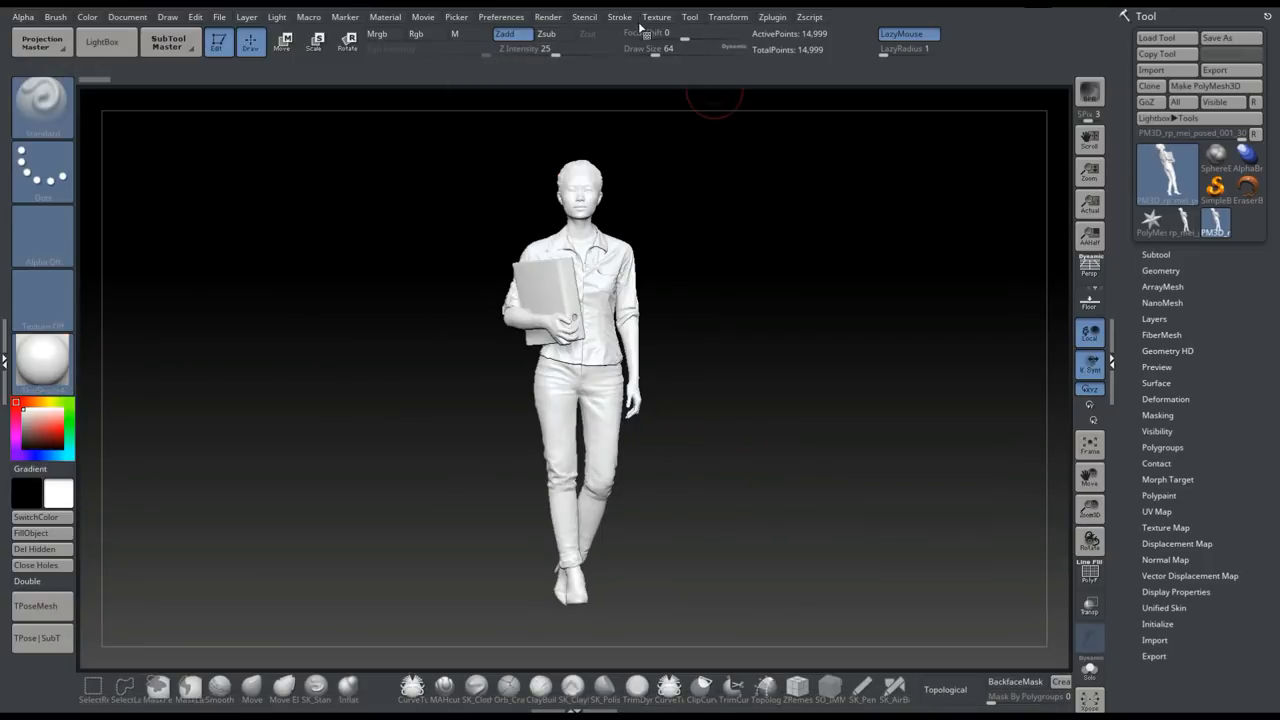
Import the texture image rp_mei_posed_001_dif from the Desktop via the Texture palette
left_click(656, 16)
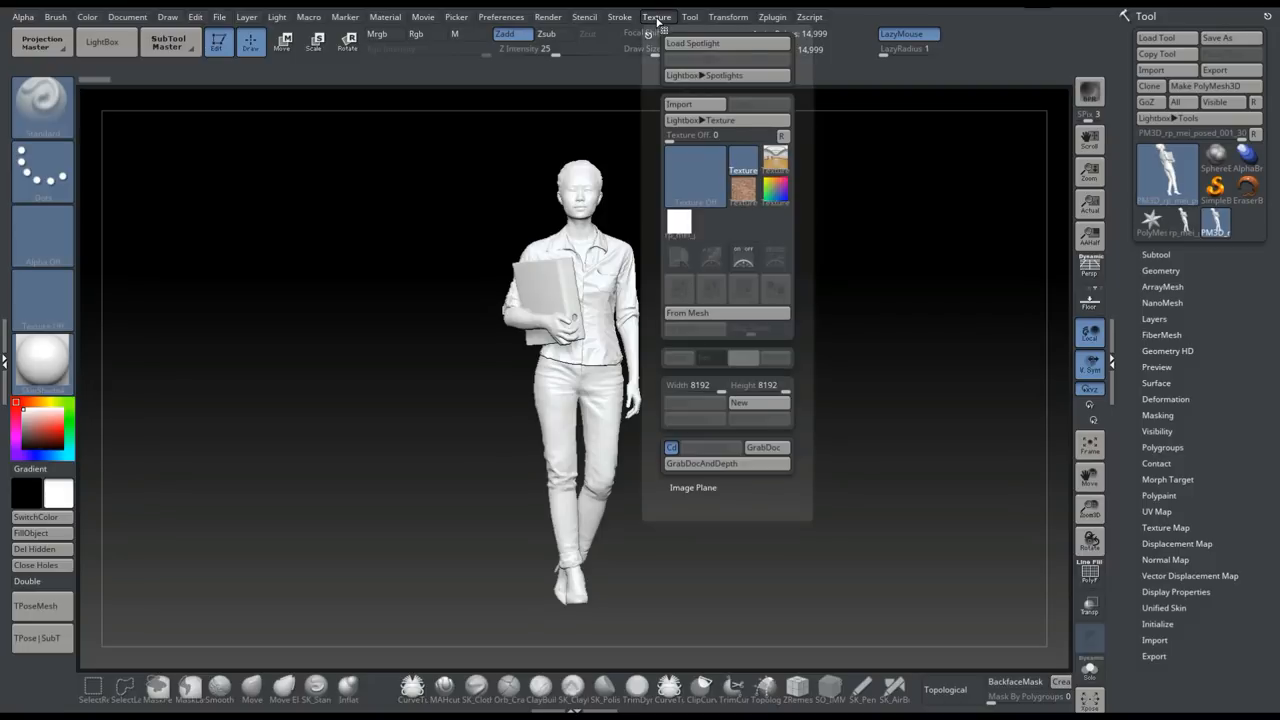
left_click(680, 104)
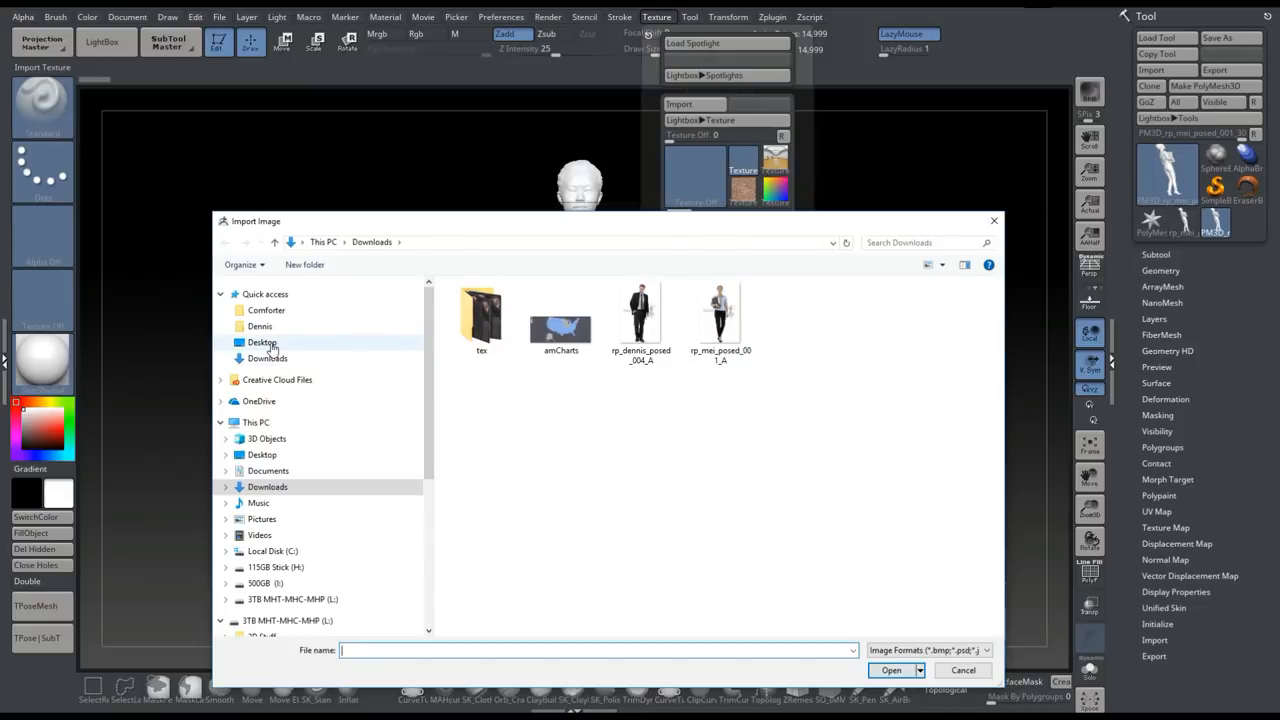
left_click(260, 342)
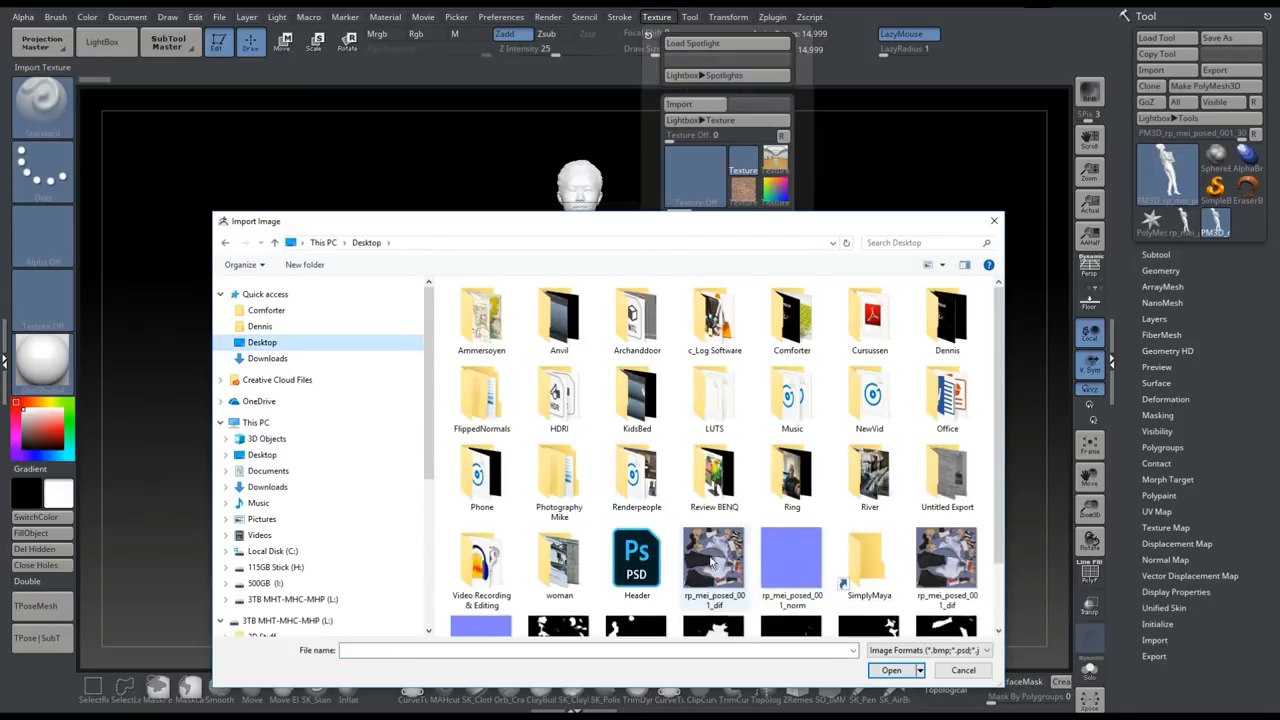
left_click(712, 564)
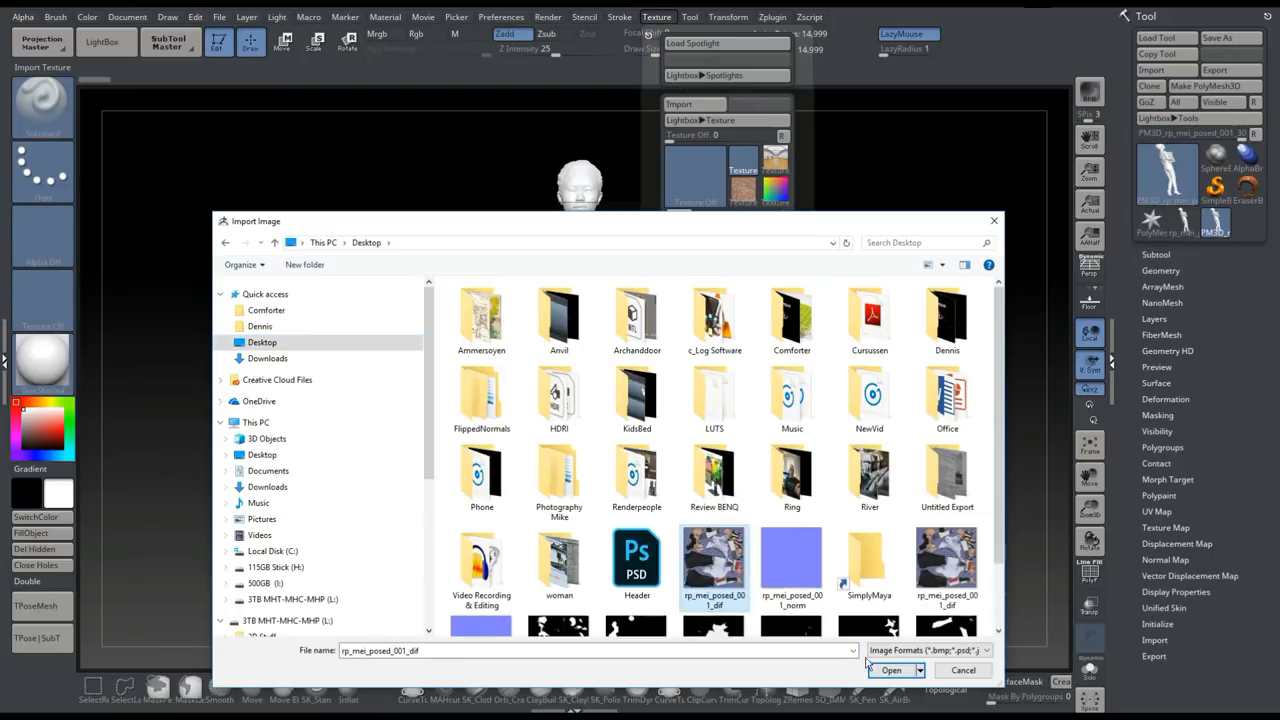
left_click(890, 670)
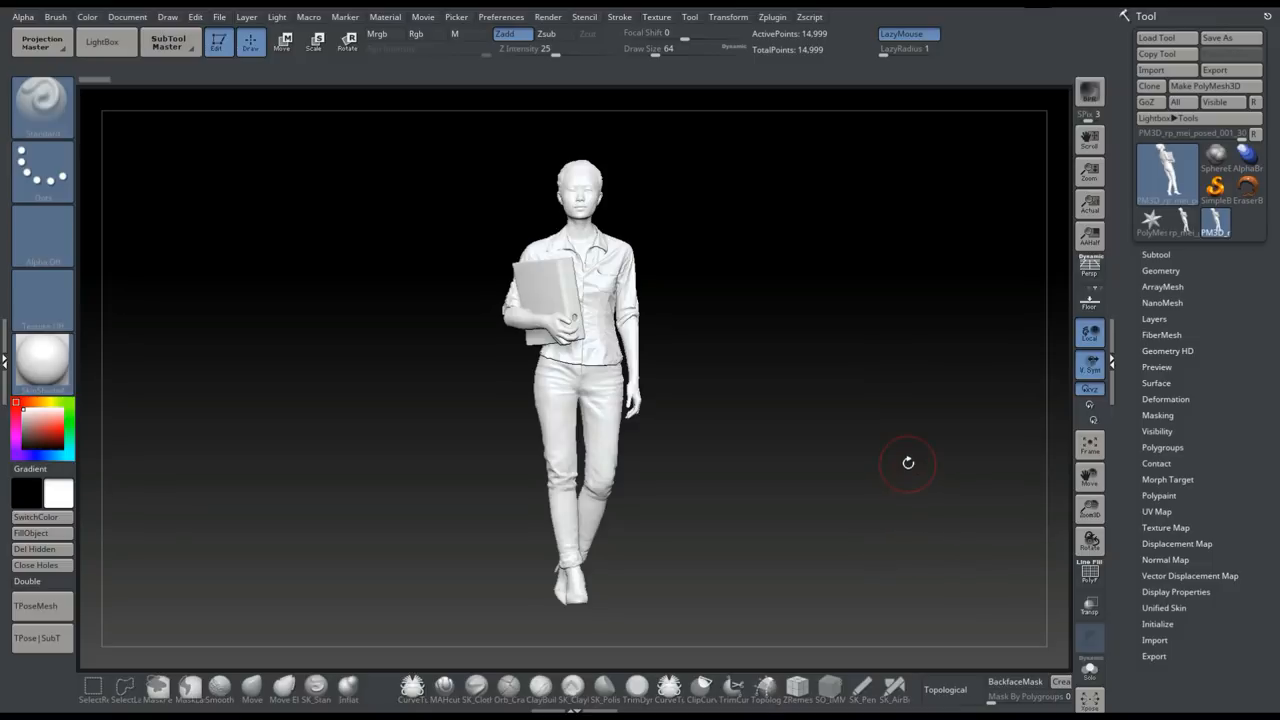
mouse_move(832, 342)
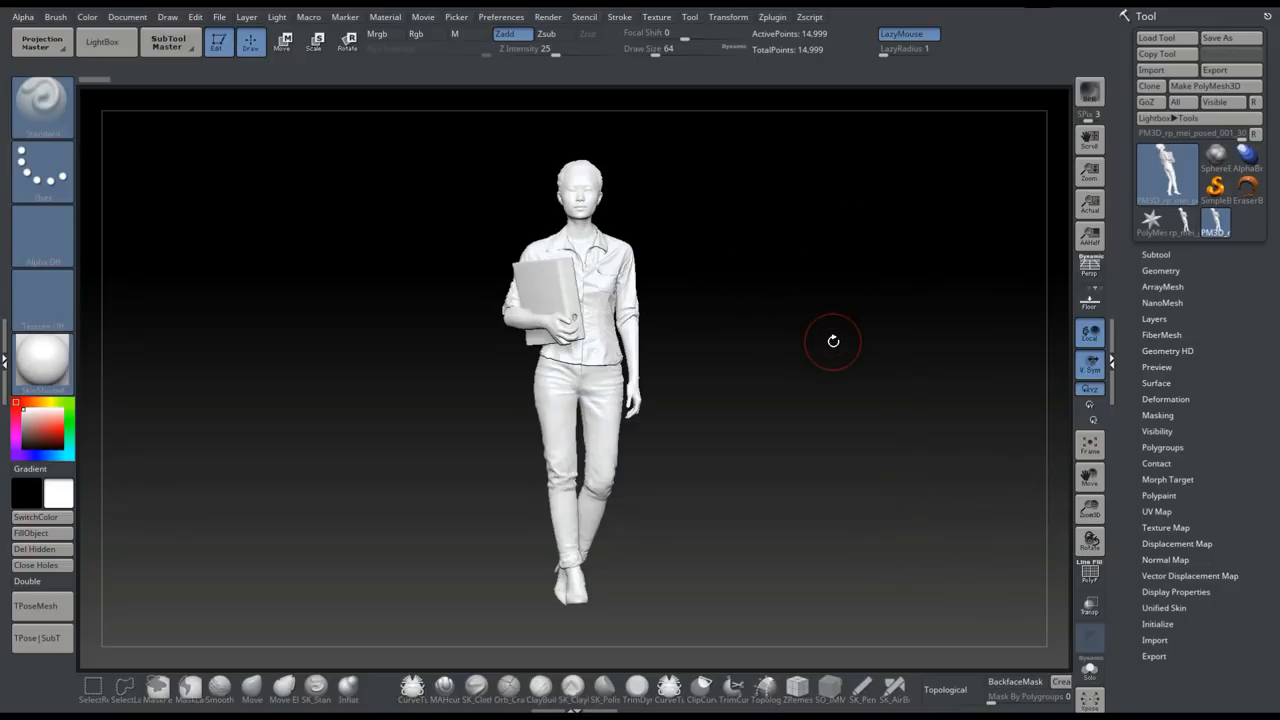
mouse_move(752, 288)
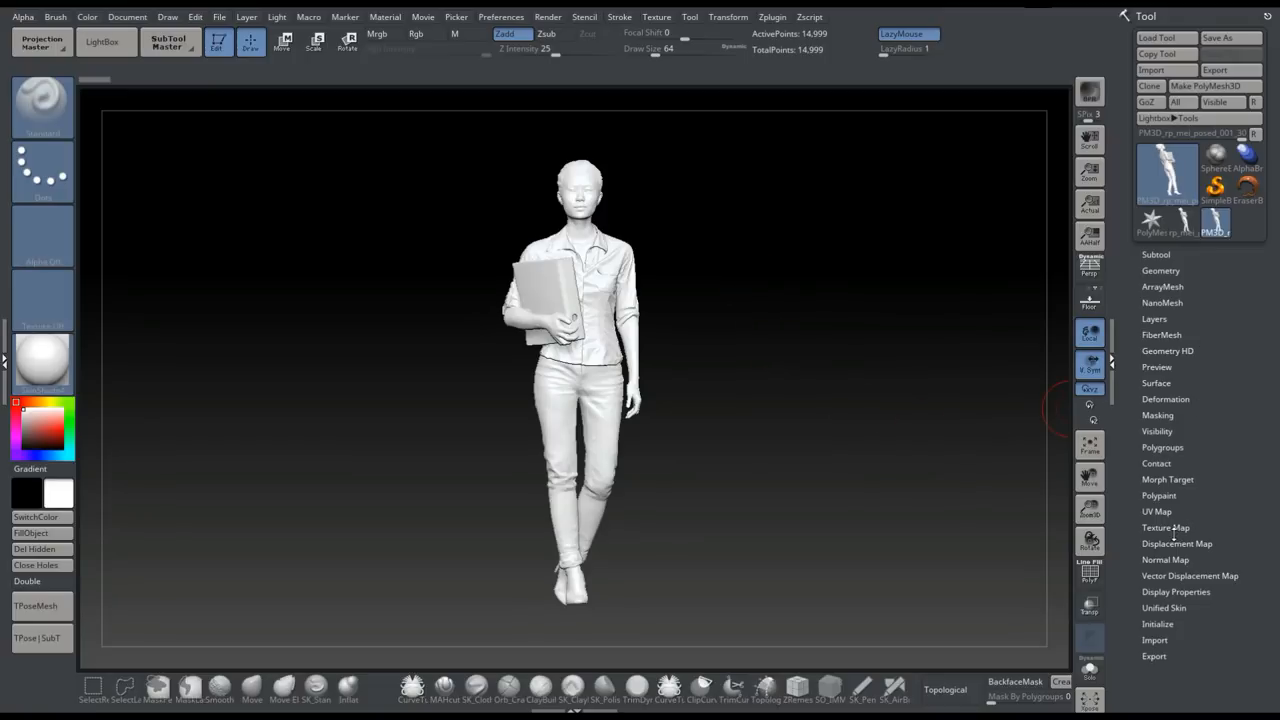
Expand the figure's Texture Map subpalette and bring up its texture choices
left_click(1164, 528)
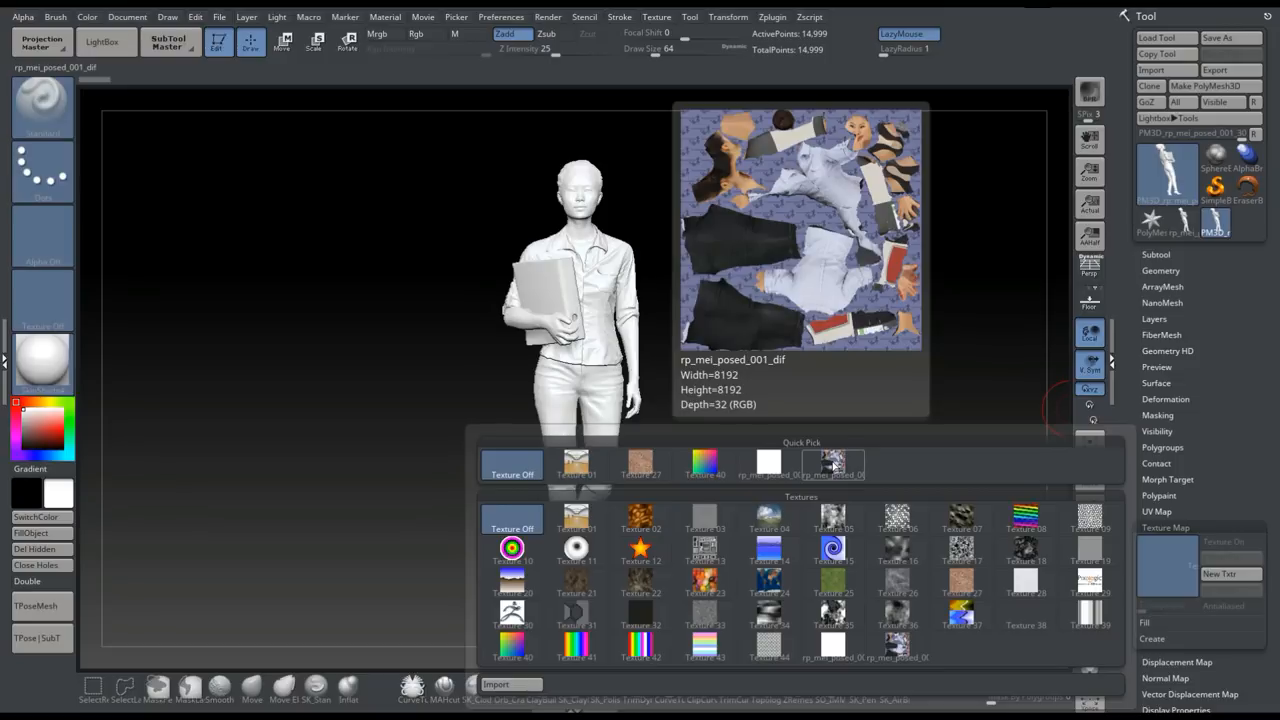
left_click(832, 464)
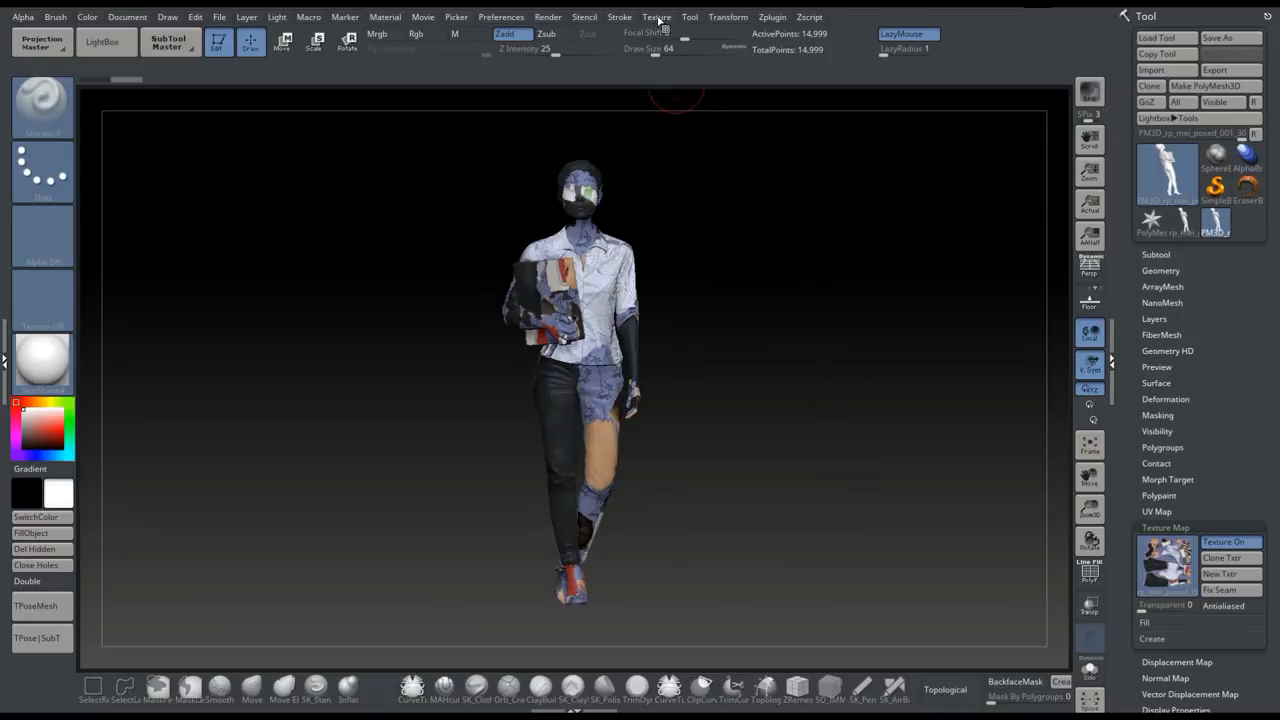
Assign rp_mei_posed_001_dif as the figure's texture map so clothing and skin show correctly
left_click(656, 16)
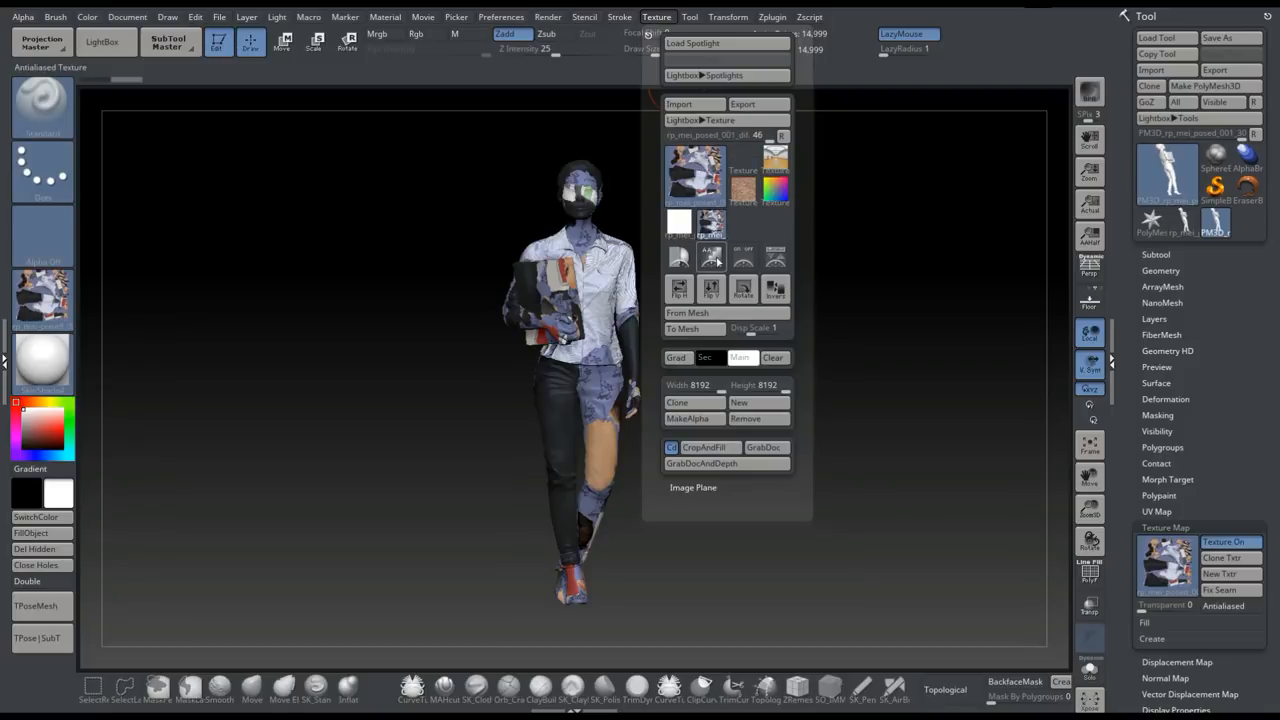
mouse_move(712, 288)
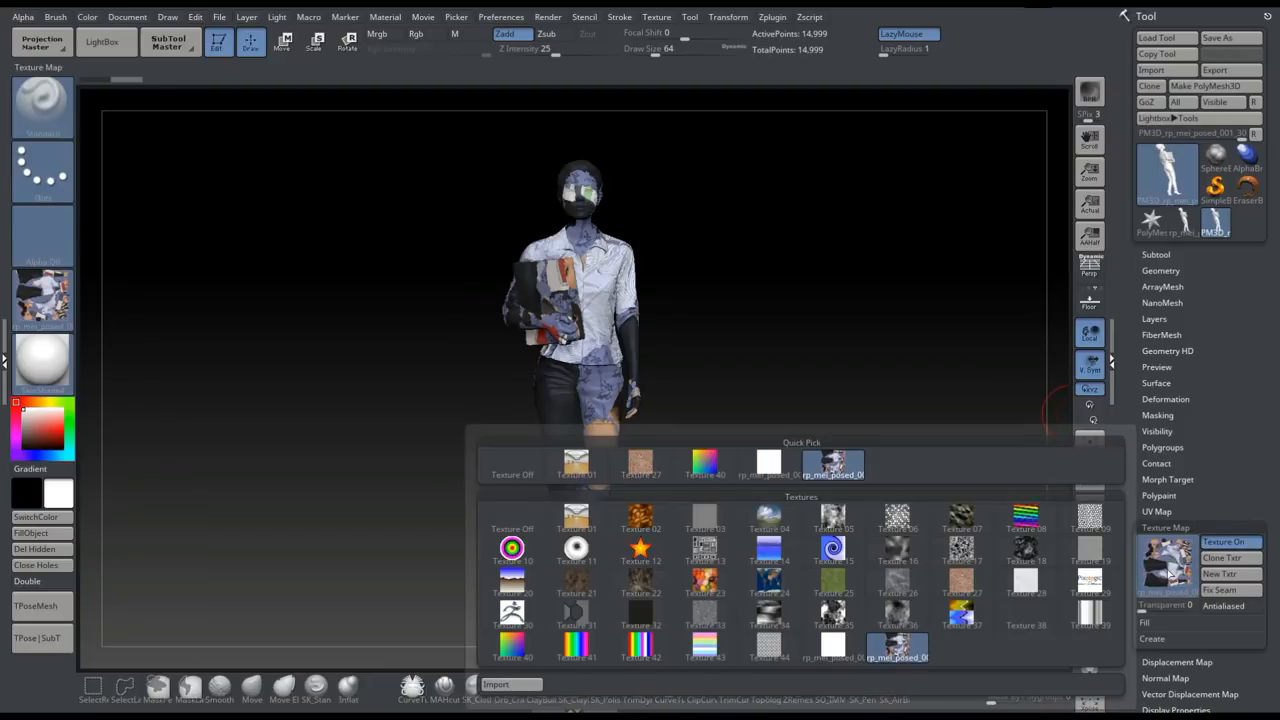
left_click(832, 464)
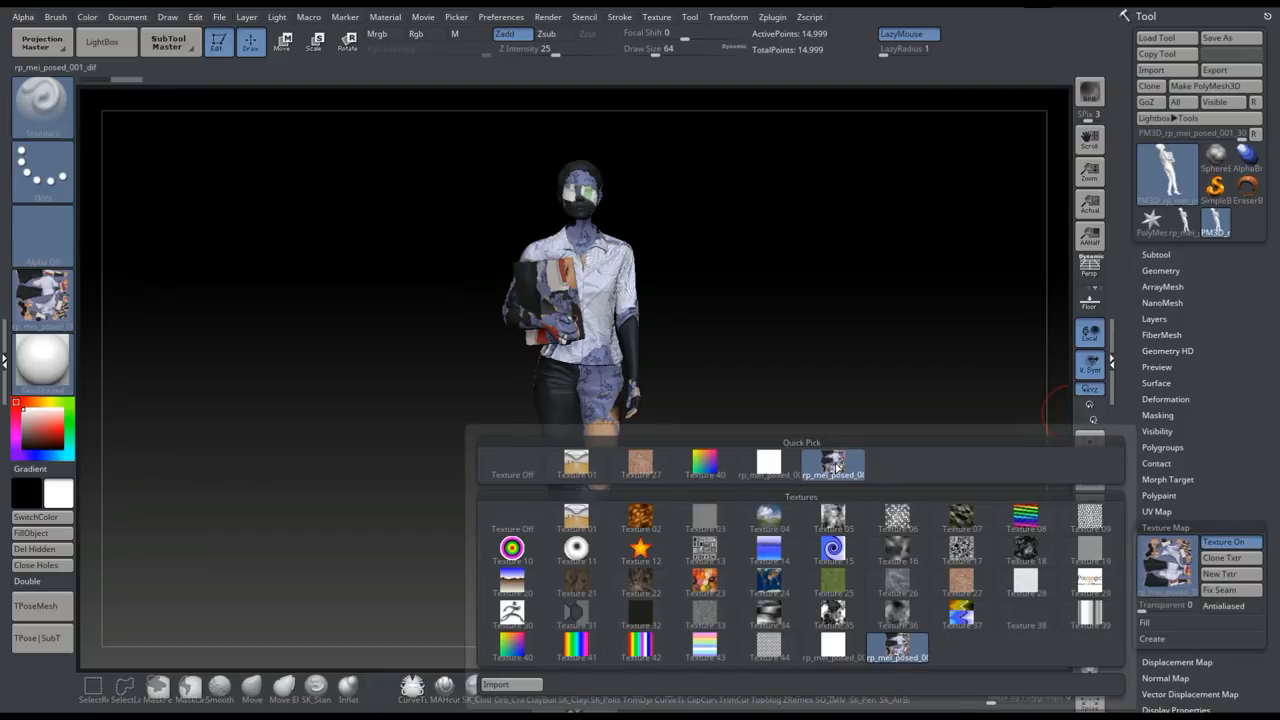
left_click(832, 464)
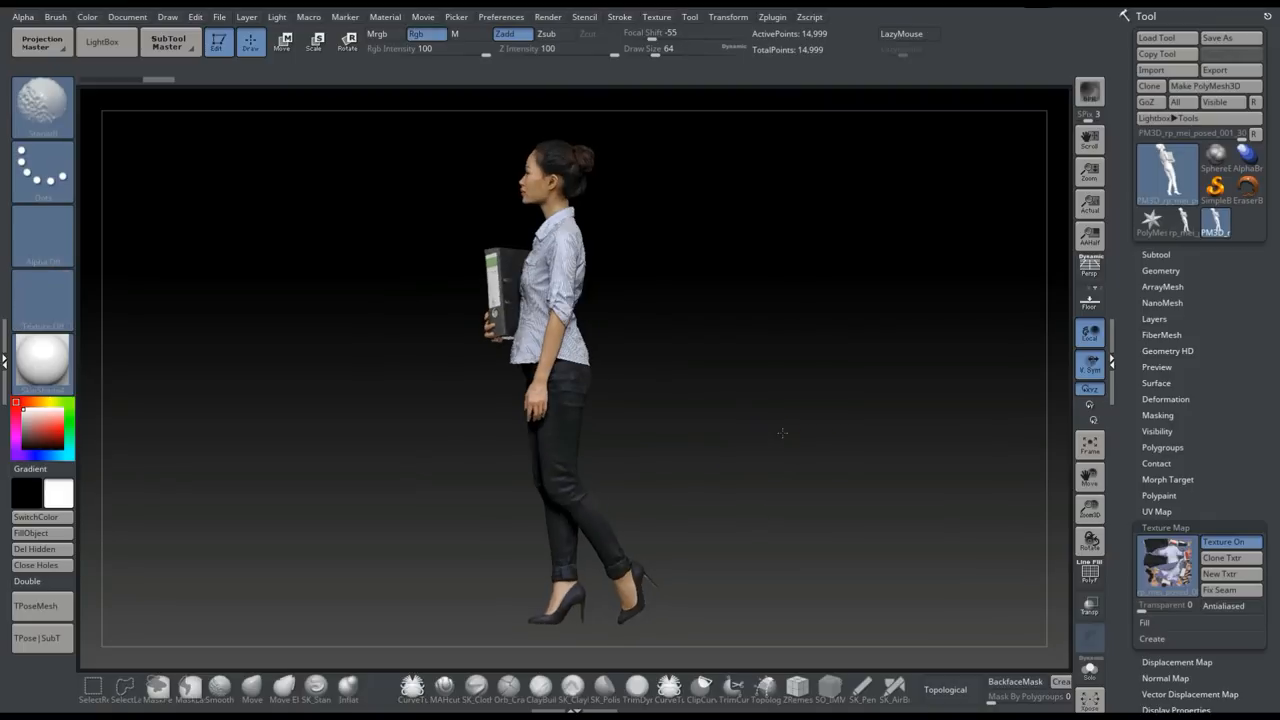
Reset the figure to front view and record a Turntable rotation from the Movie menu
left_click(900, 32)
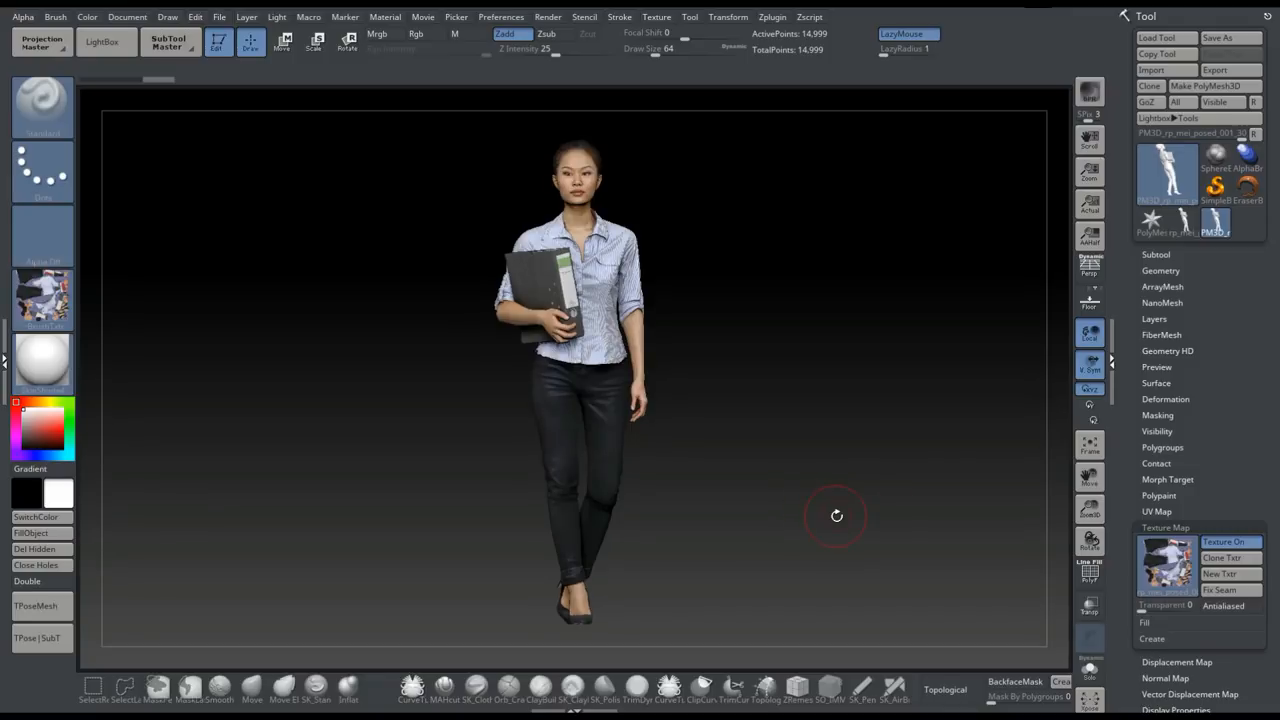
left_click(424, 16)
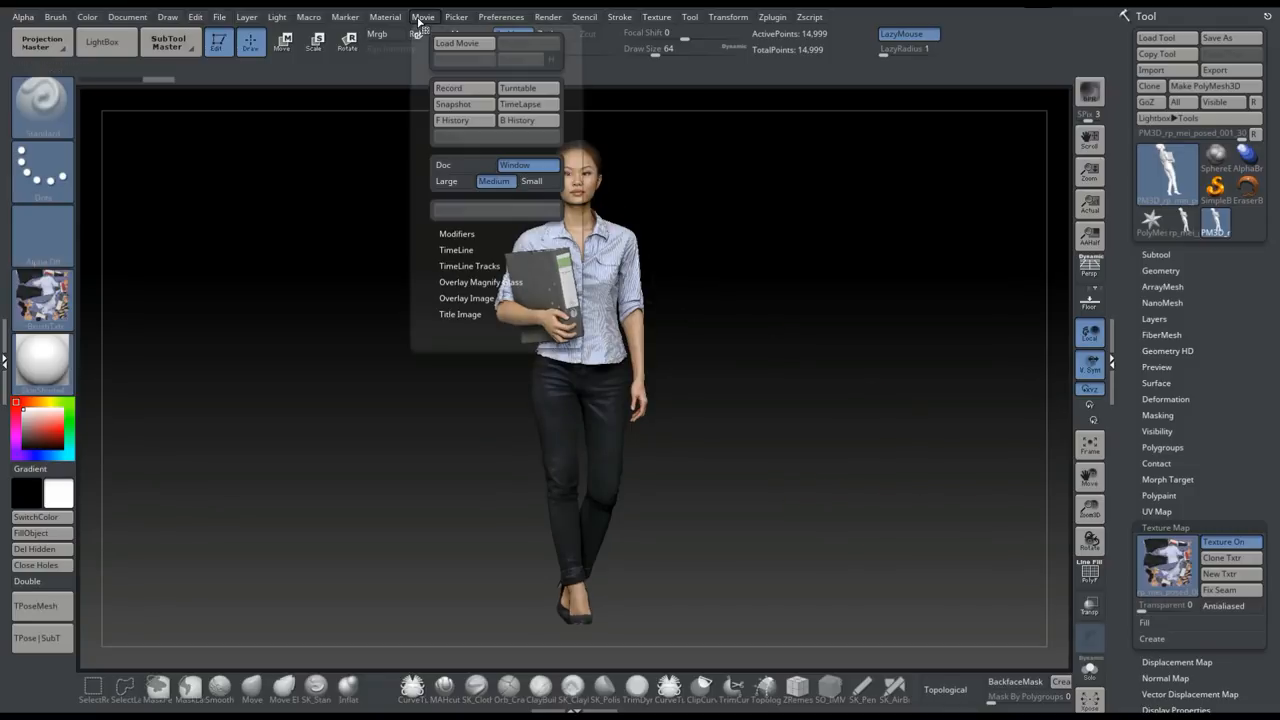
left_click(422, 16)
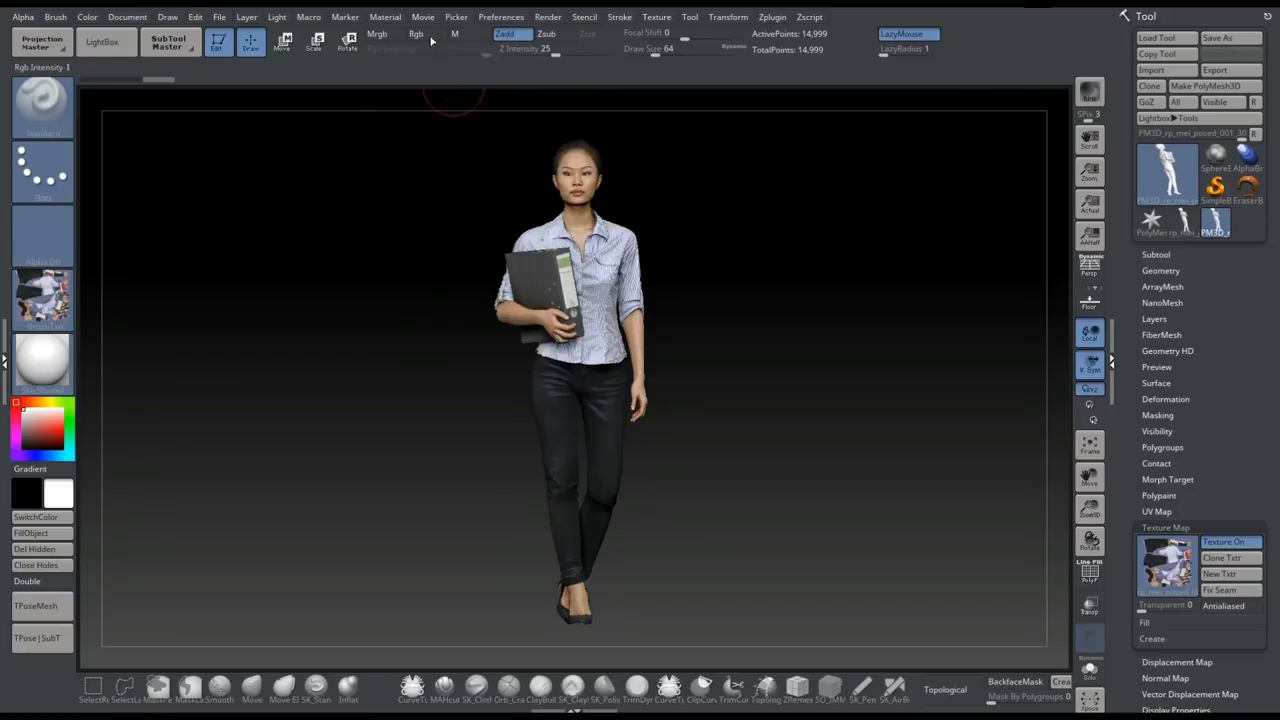
left_click(424, 16)
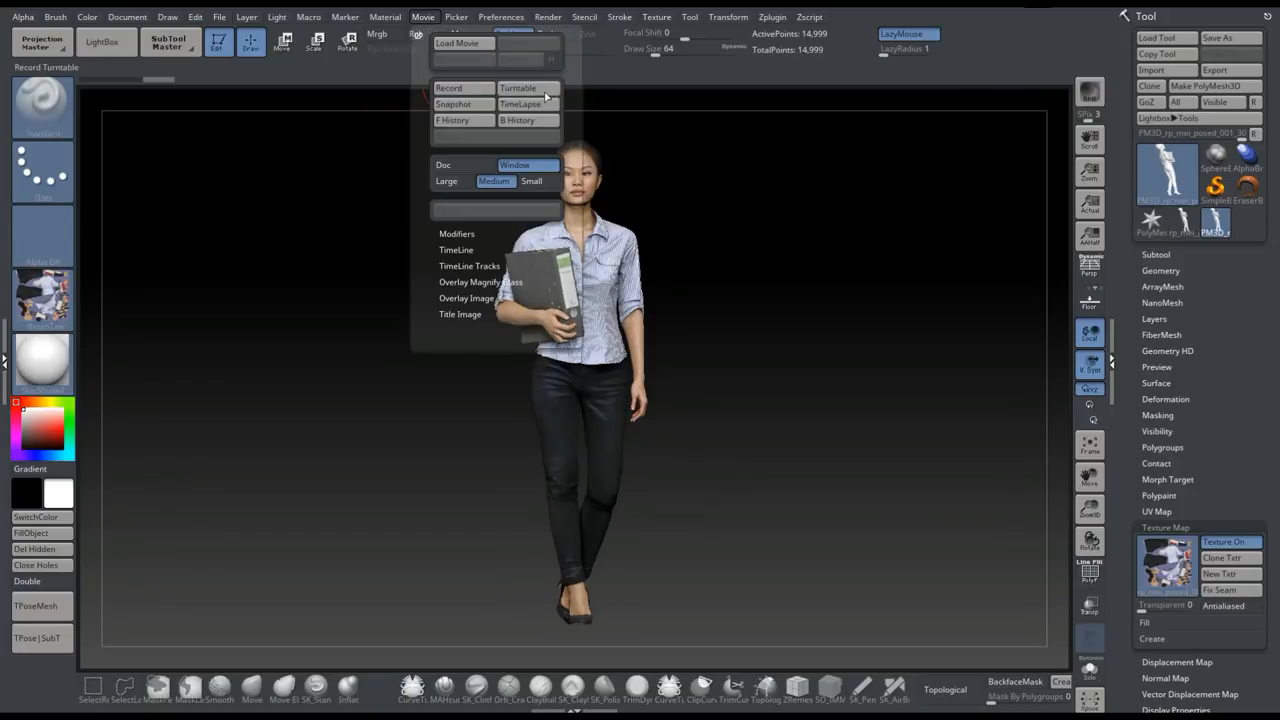
left_click(448, 88)
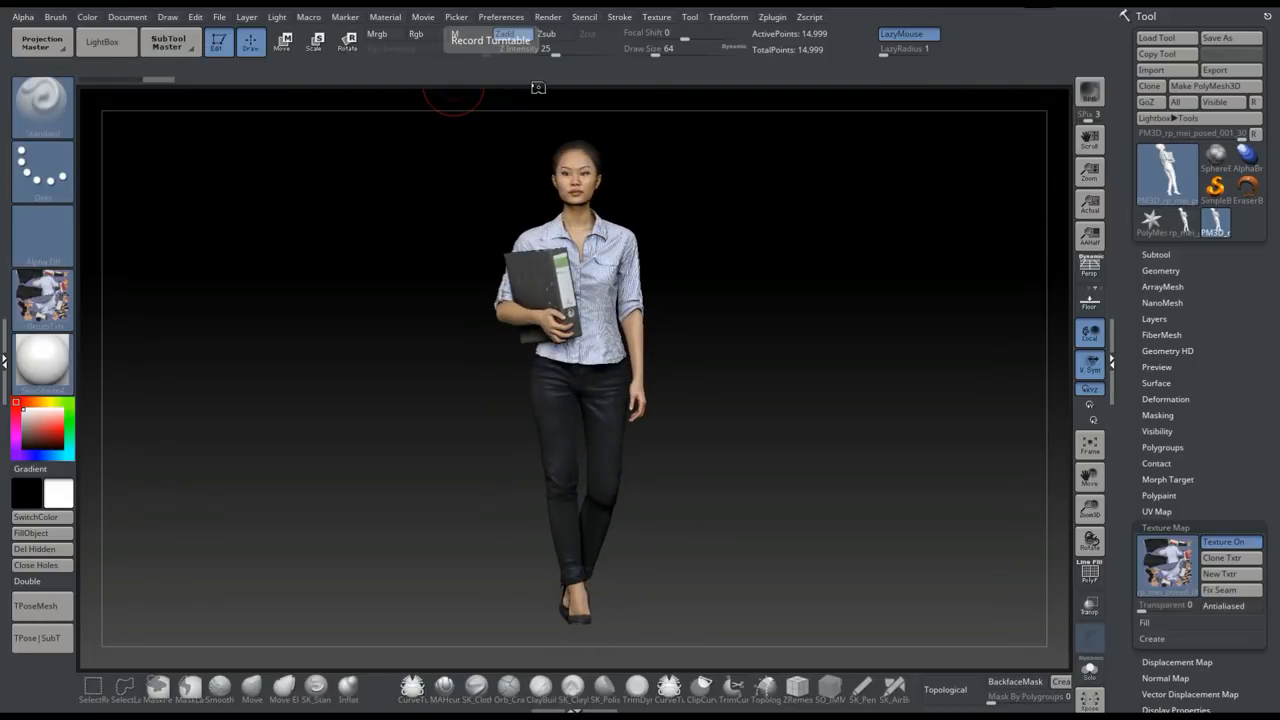
left_click(424, 16)
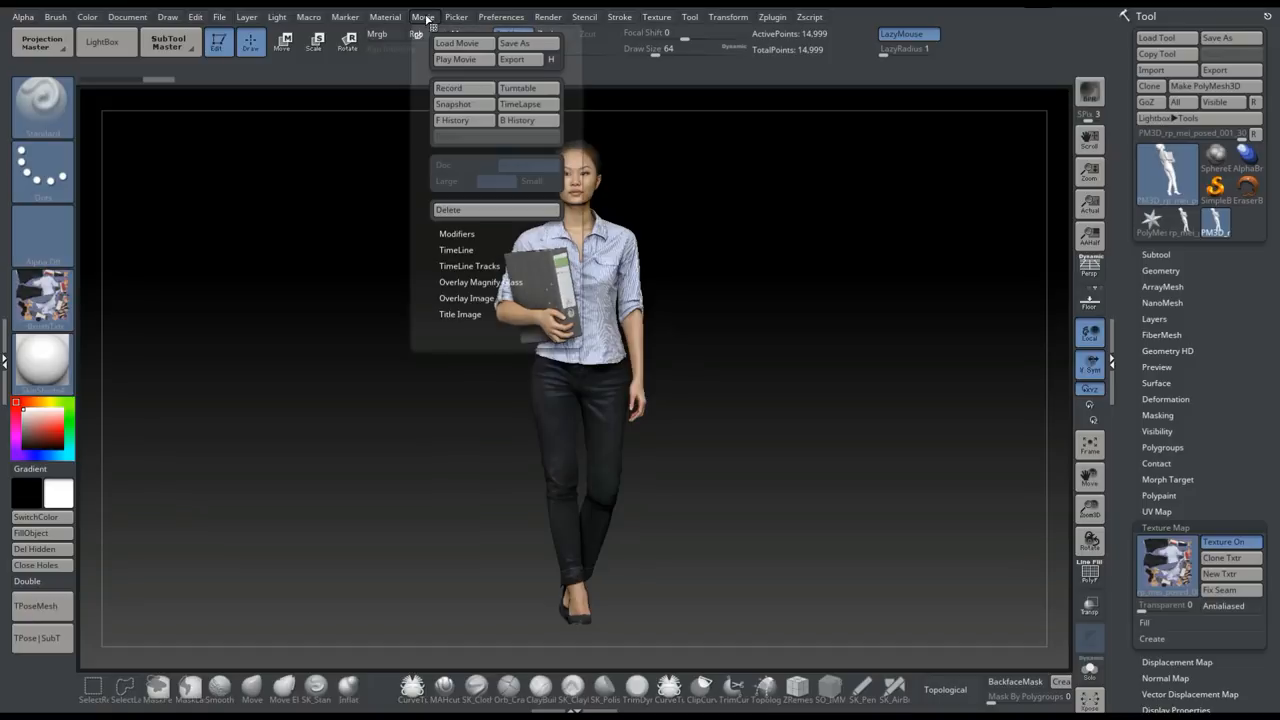
mouse_move(448, 210)
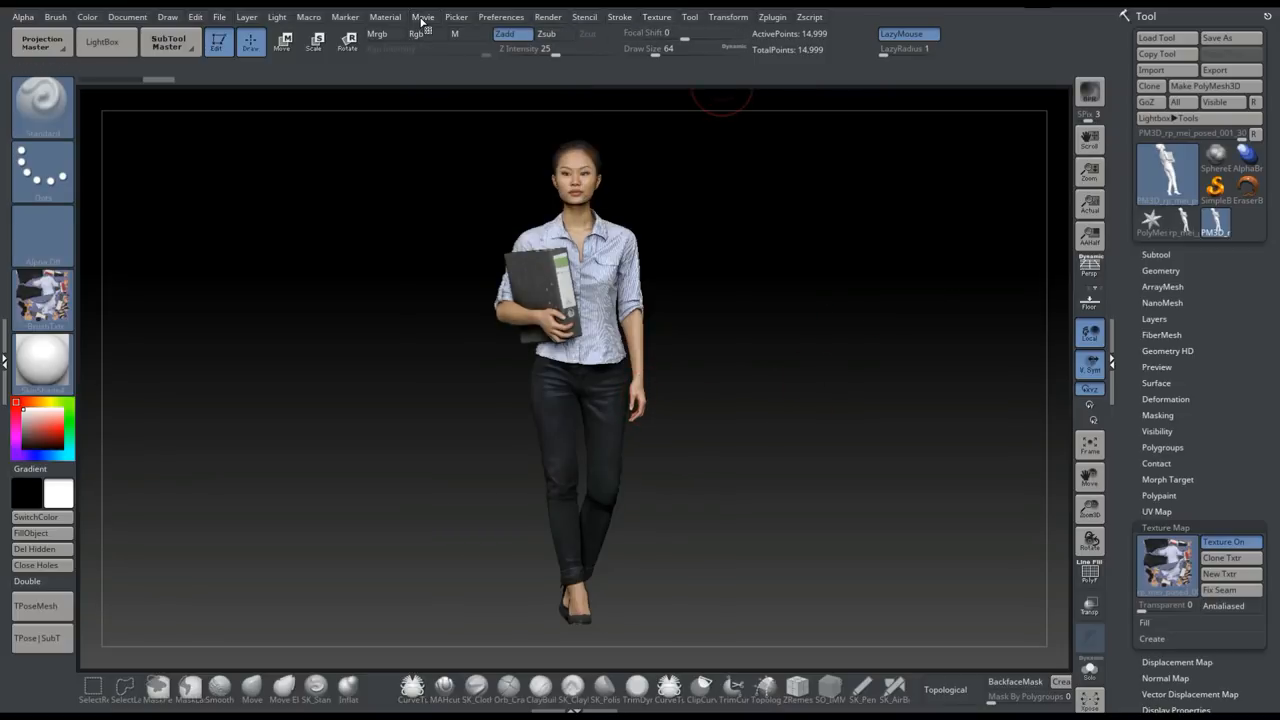
Dock the Movie palette, set recording to Doc at Large size, and expand Modifiers
left_click(424, 16)
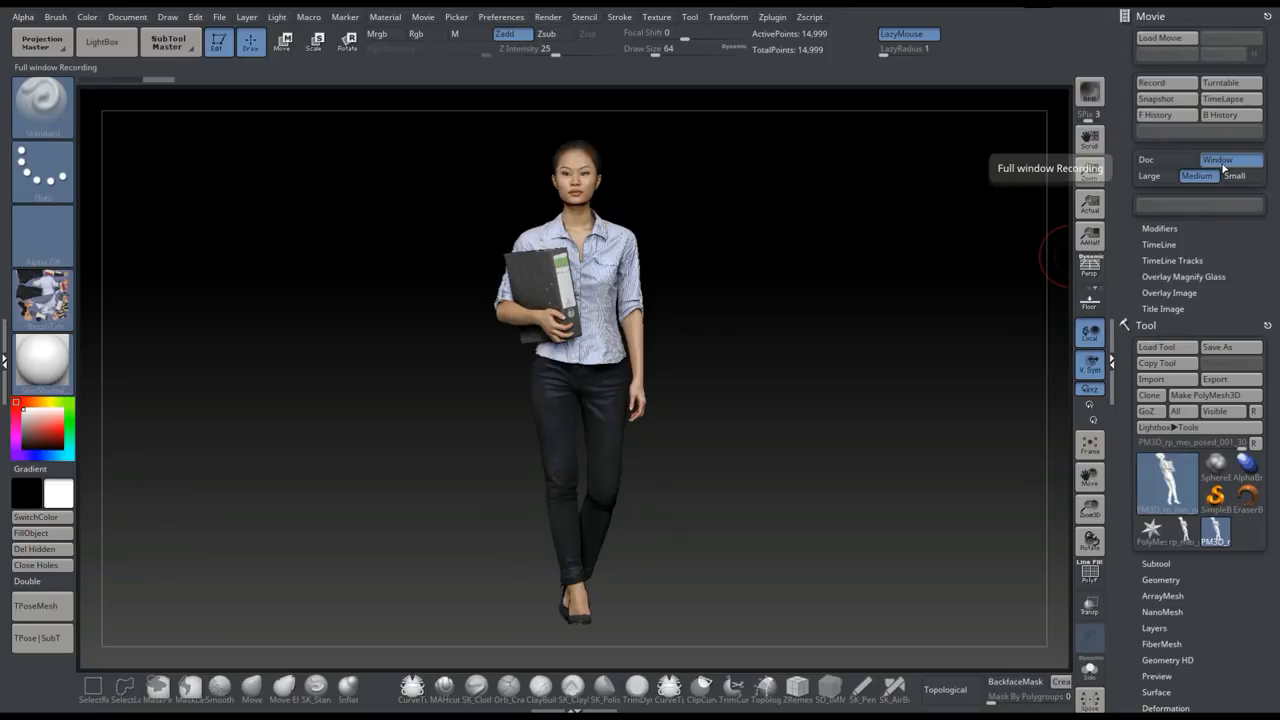
left_click(1146, 160)
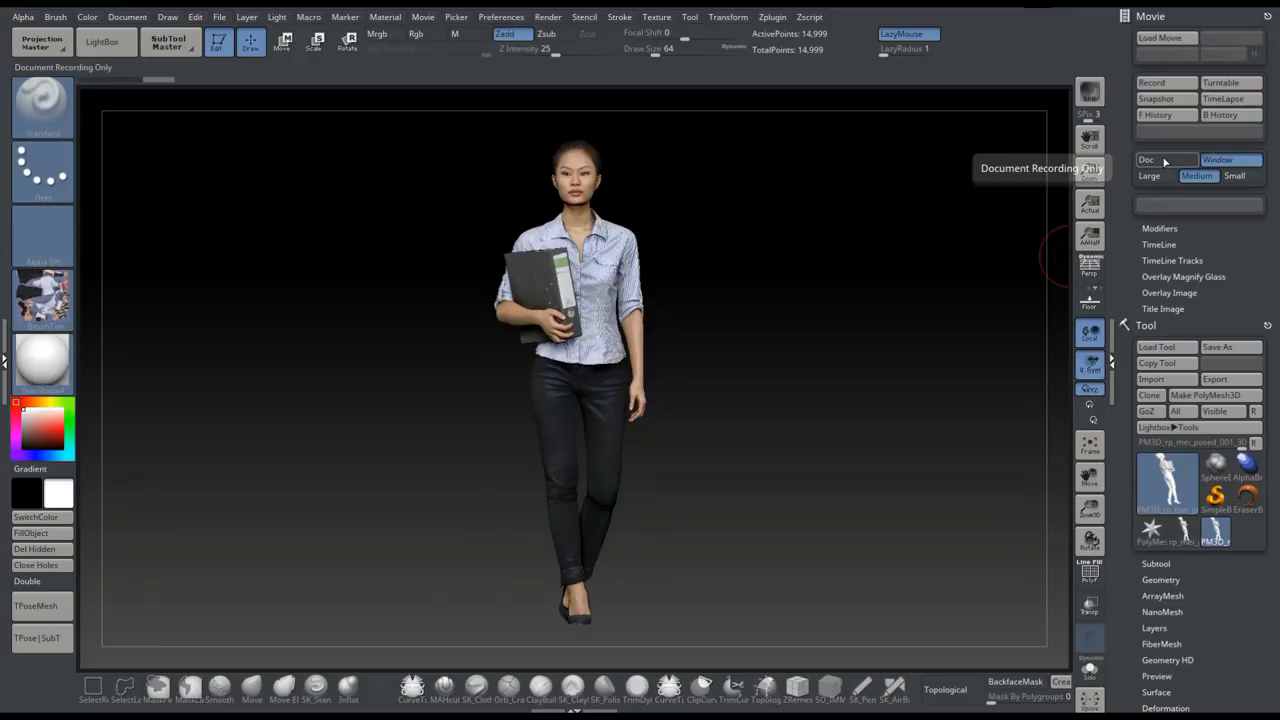
mouse_move(1160, 164)
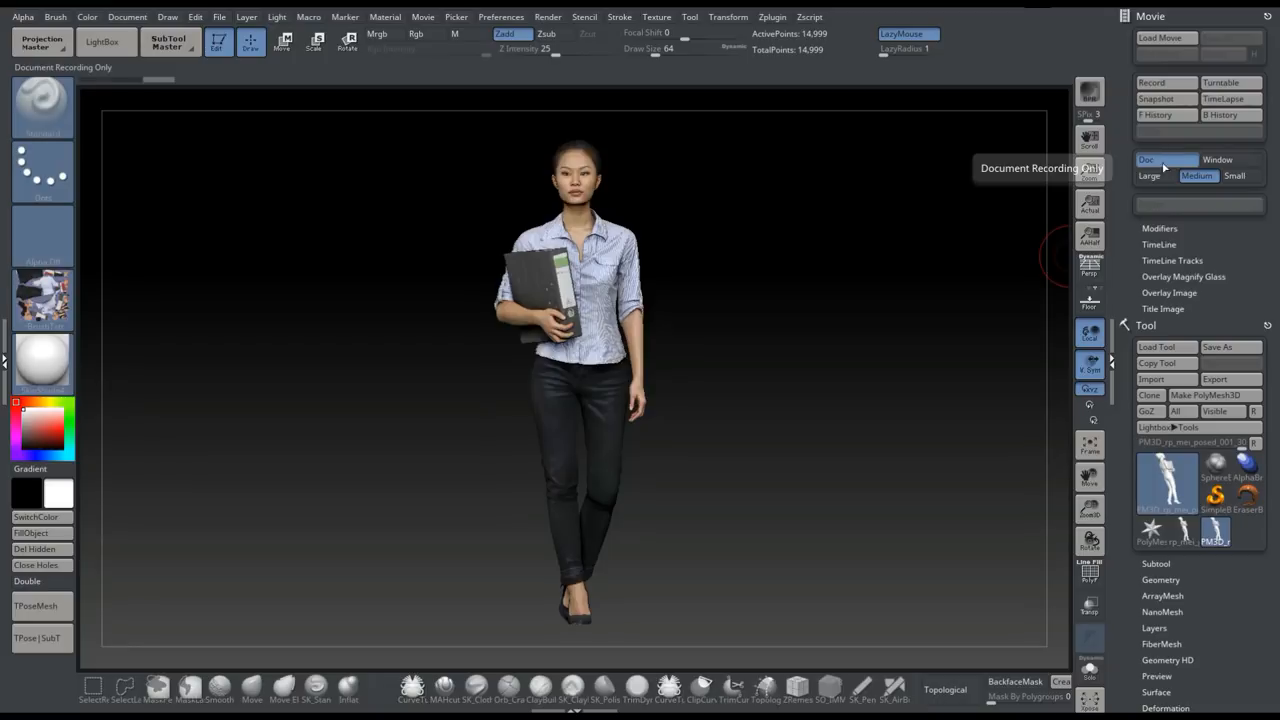
left_click(1148, 176)
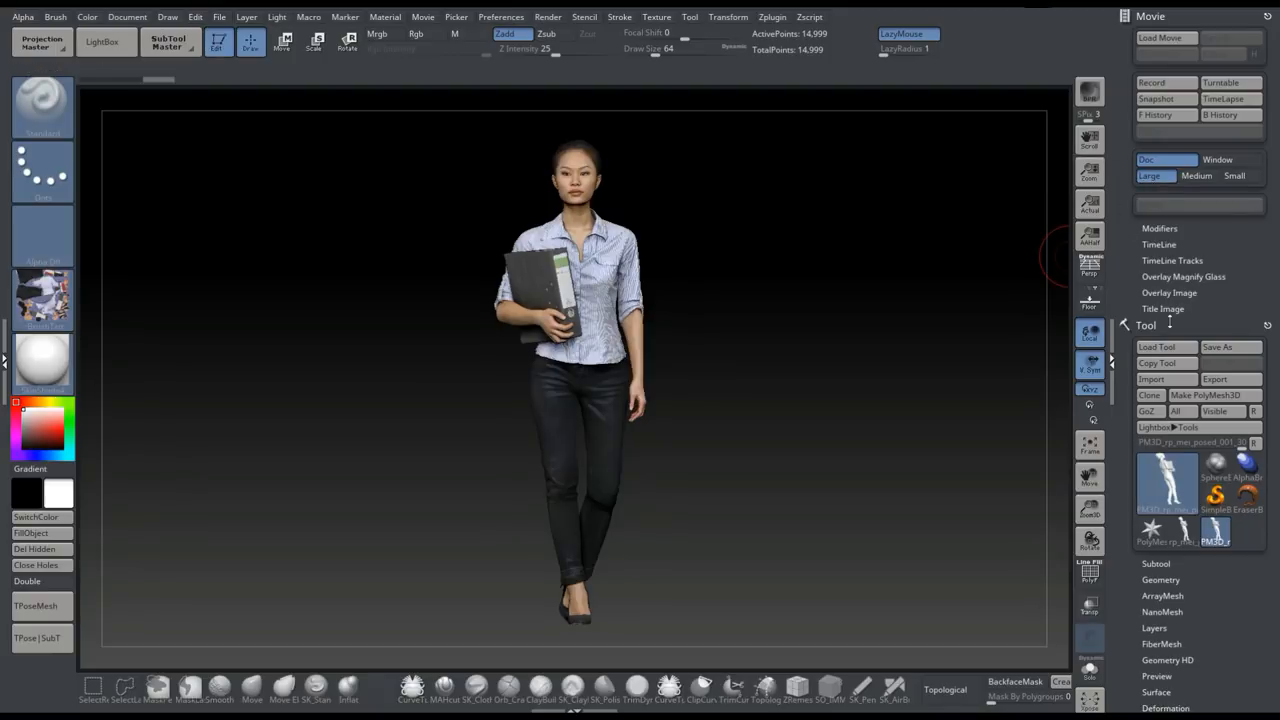
left_click(1168, 292)
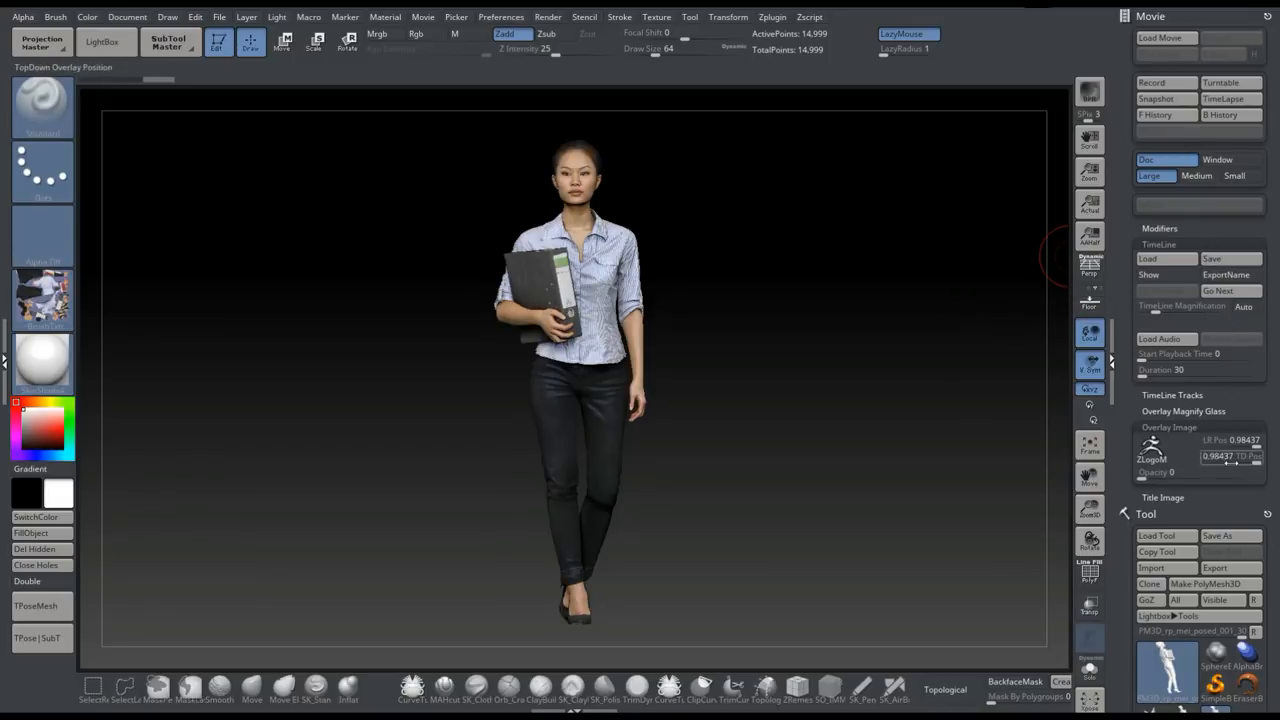
Expand the Title Image section under Movie Modifiers
left_click(1164, 496)
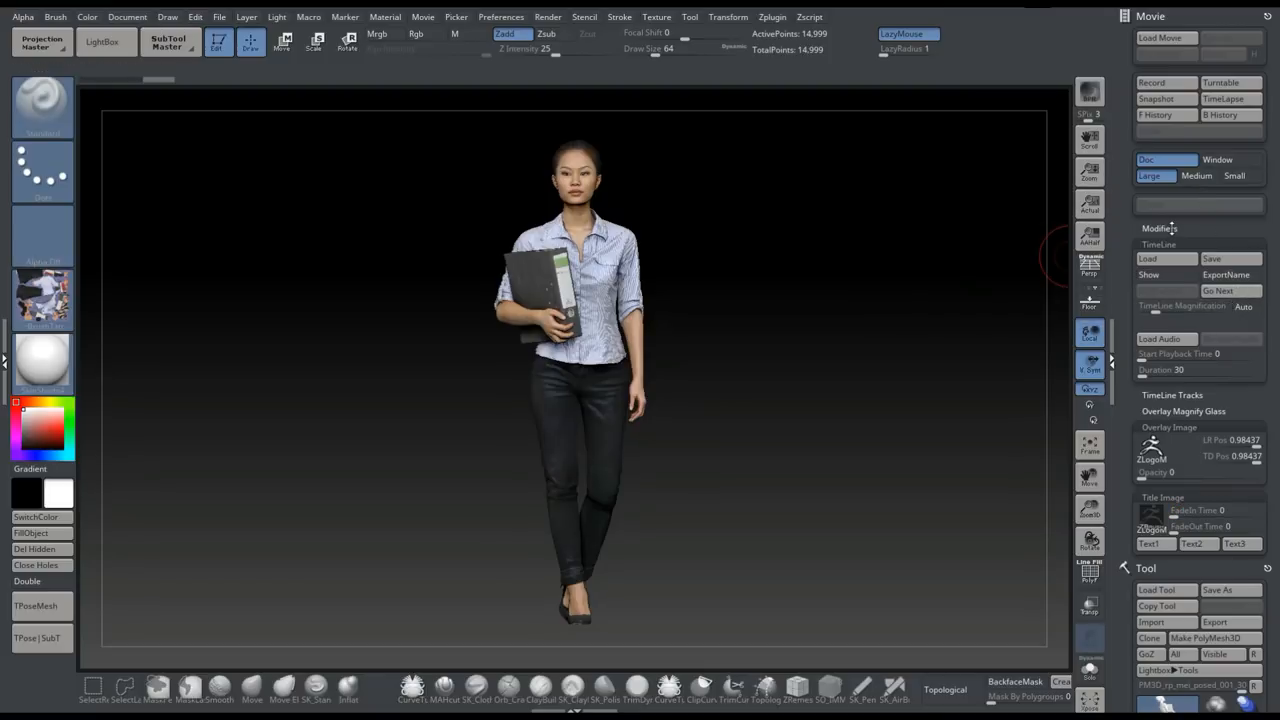
mouse_move(1228, 84)
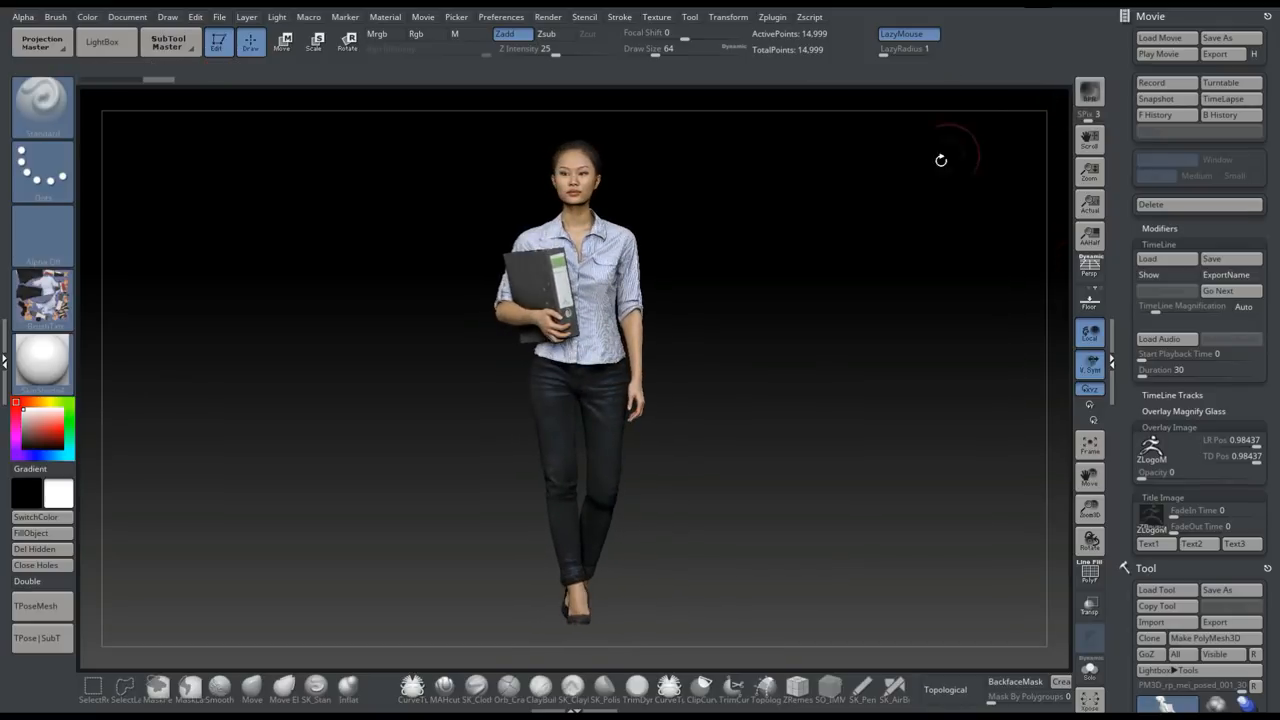
mouse_move(848, 302)
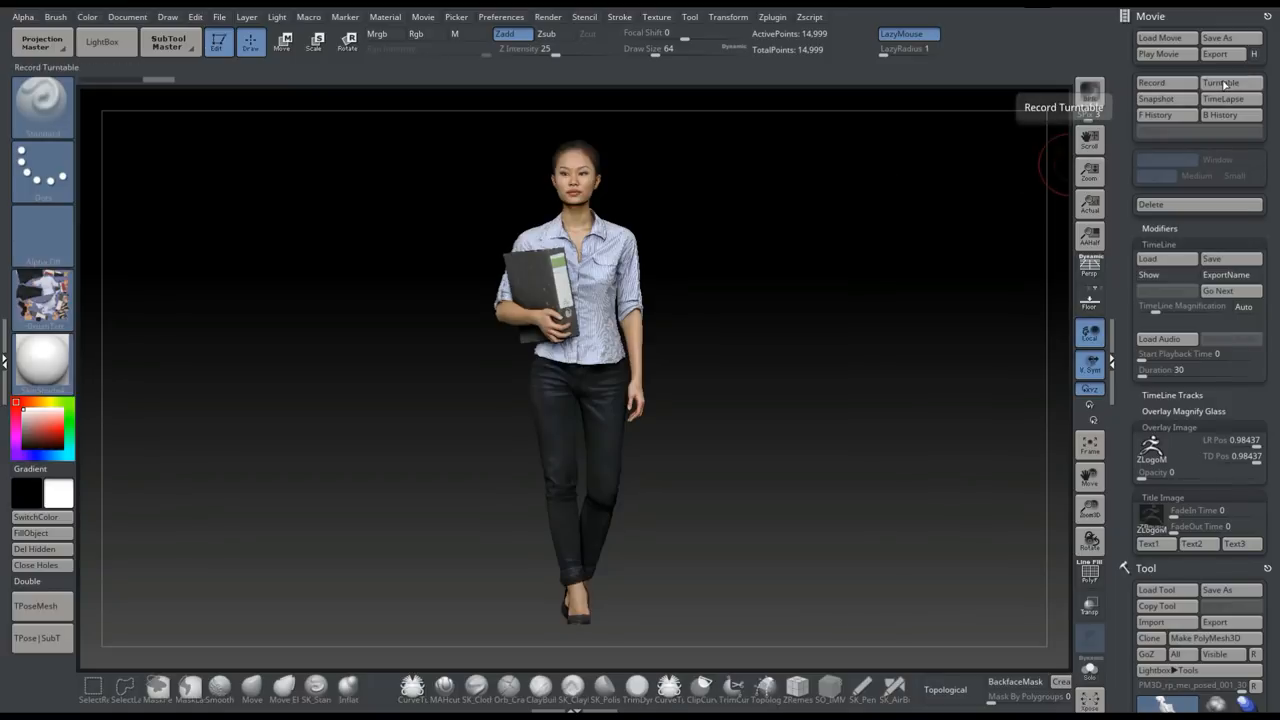
Record the turntable movie again with the new document-only large settings
left_click(1220, 82)
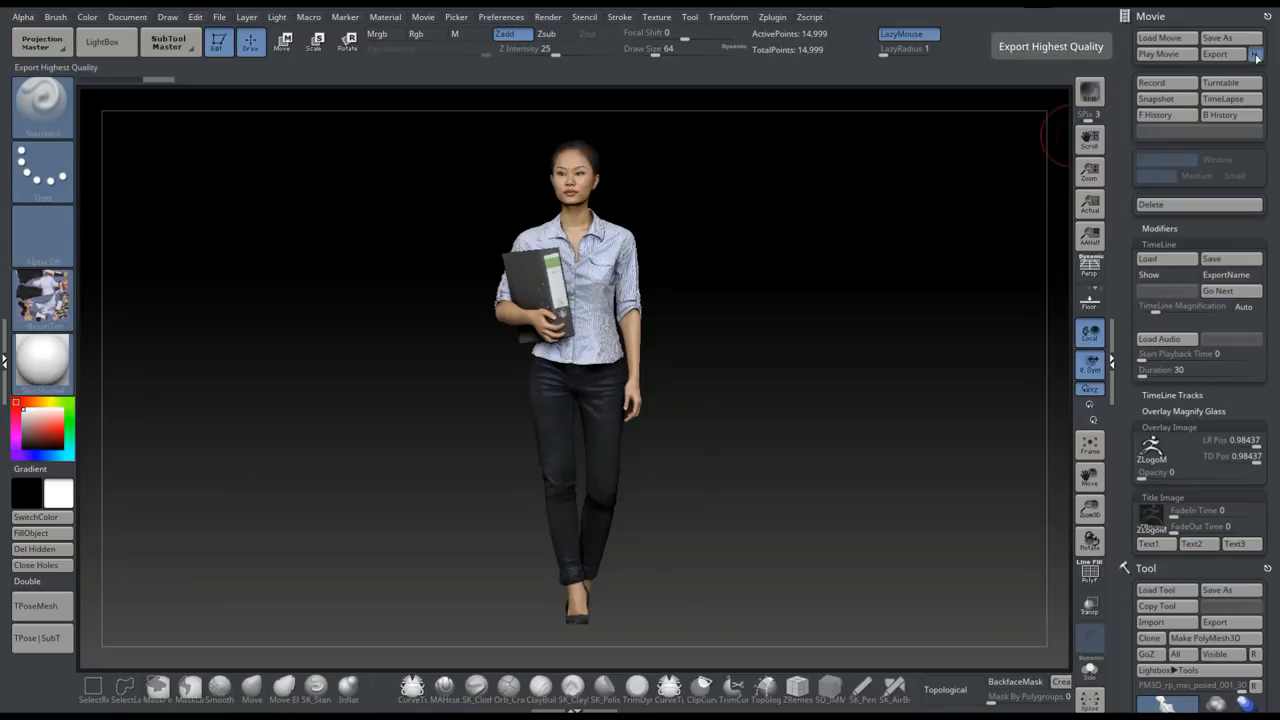
Start Movie Export, bringing up the save dialog on the Desktop
left_click(1222, 54)
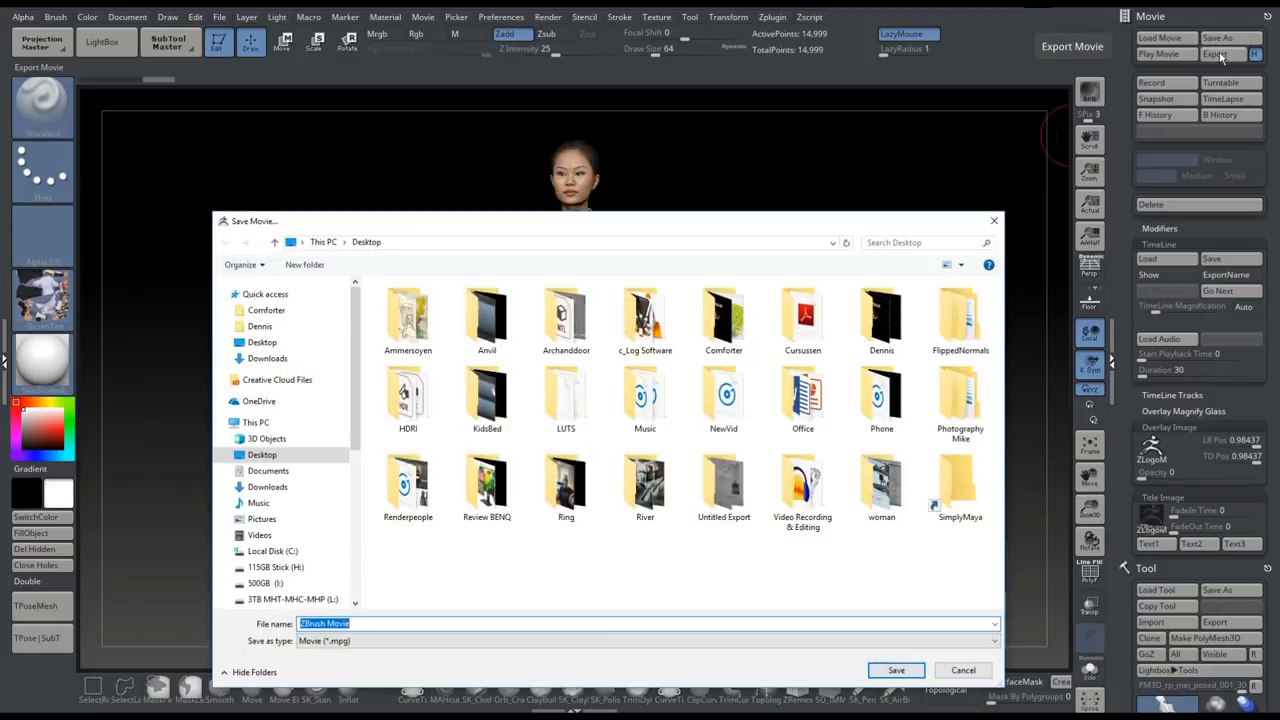